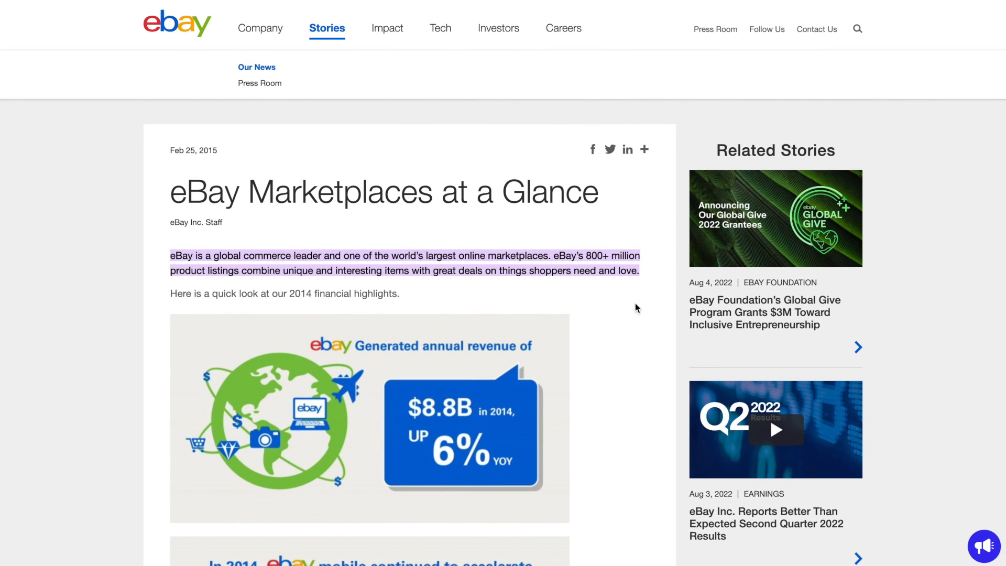
# Step: Browse eBay Inc.'s 2014 highlights and revenue infographic, then go to ebay.com
pyautogui.scroll(-3)
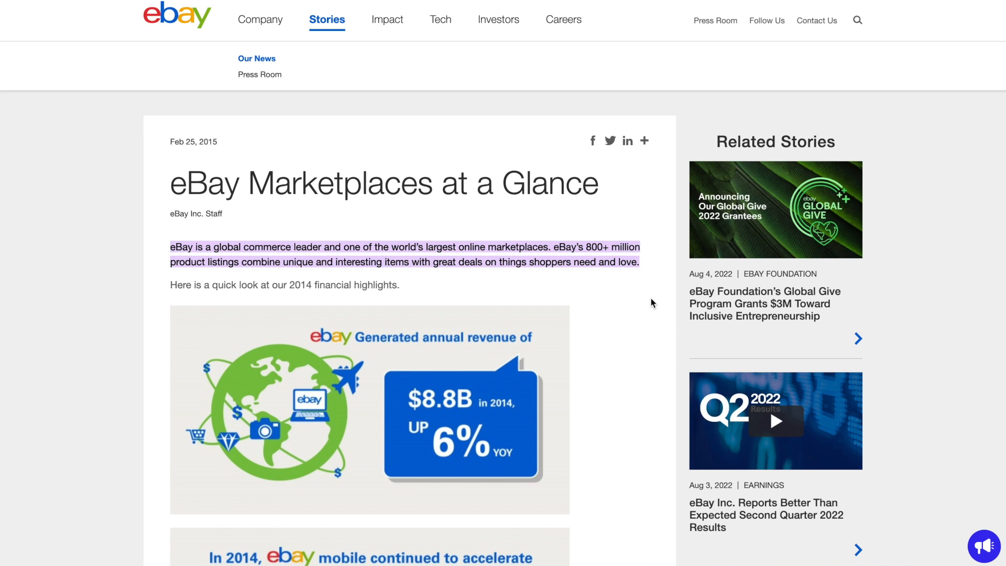
pyautogui.click(369, 420)
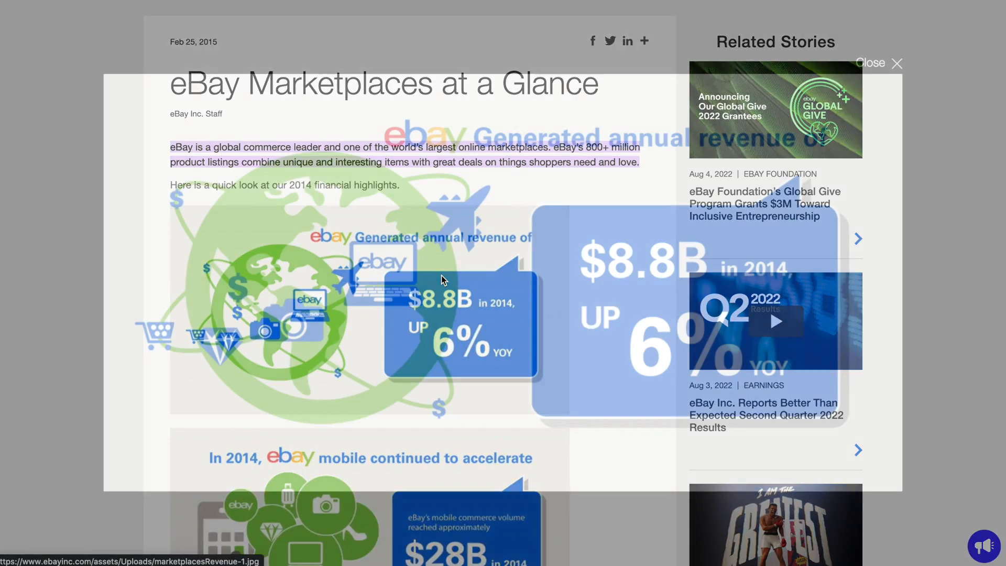
pyautogui.click(897, 63)
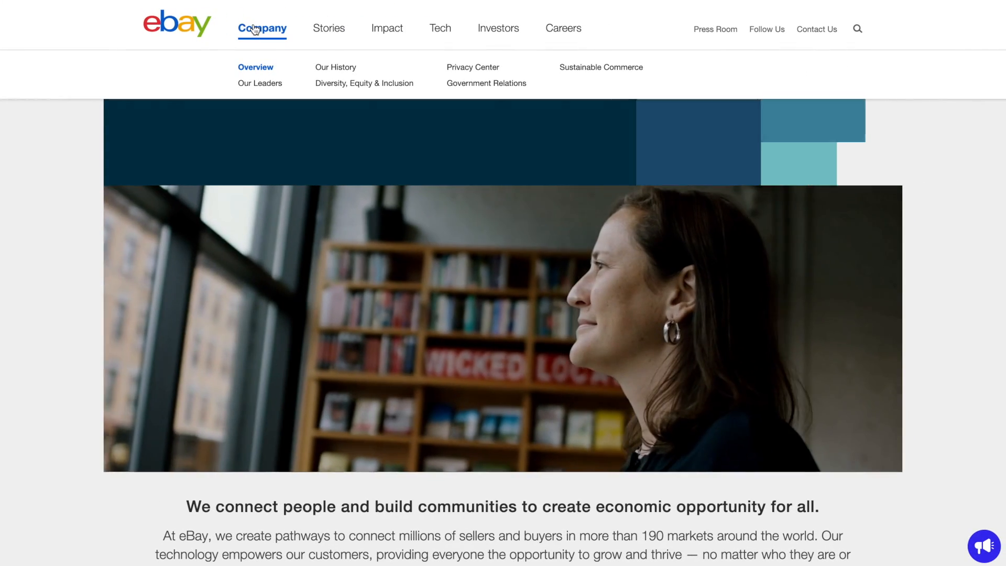
pyautogui.scroll(-3)
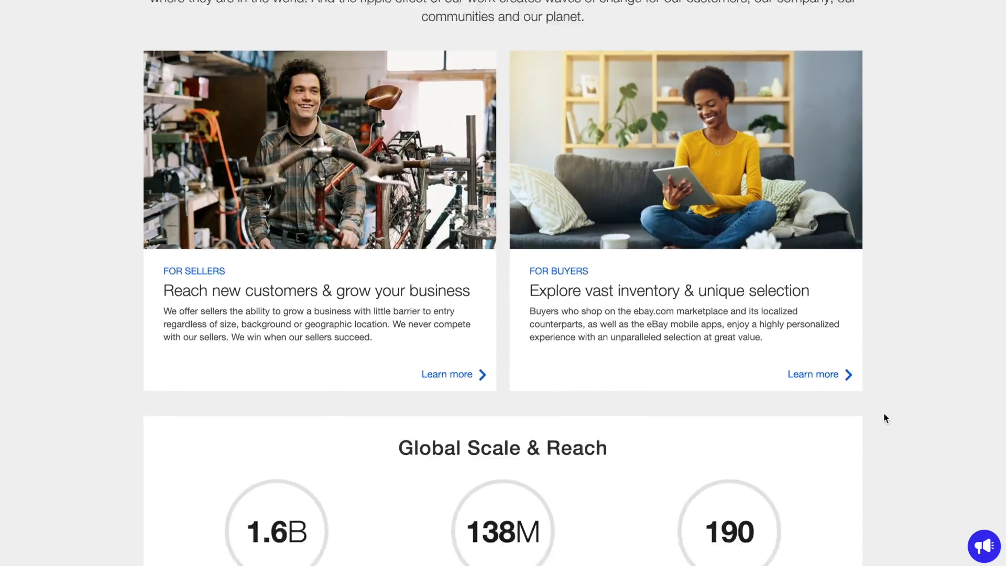
pyautogui.scroll(-3)
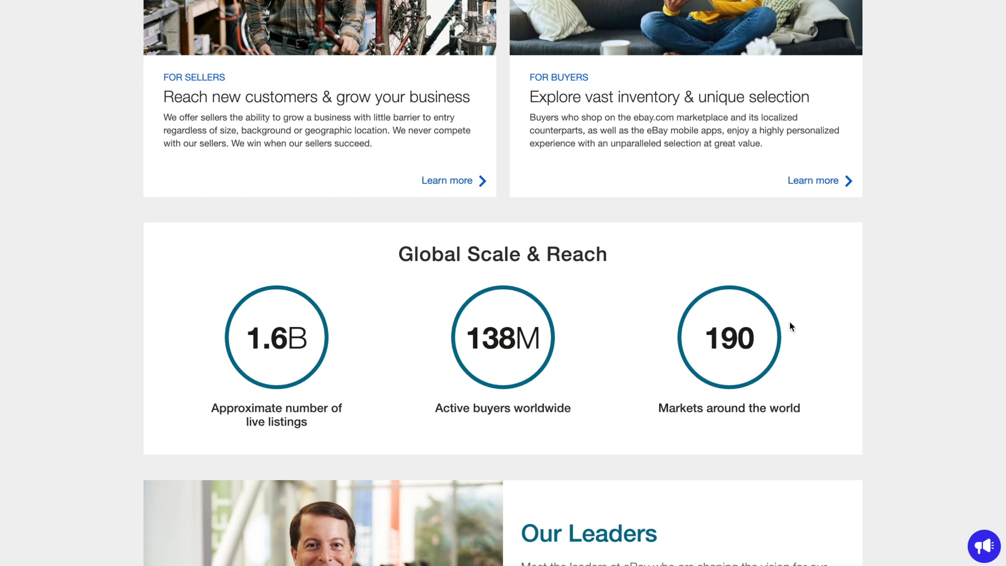
pyautogui.scroll(-3)
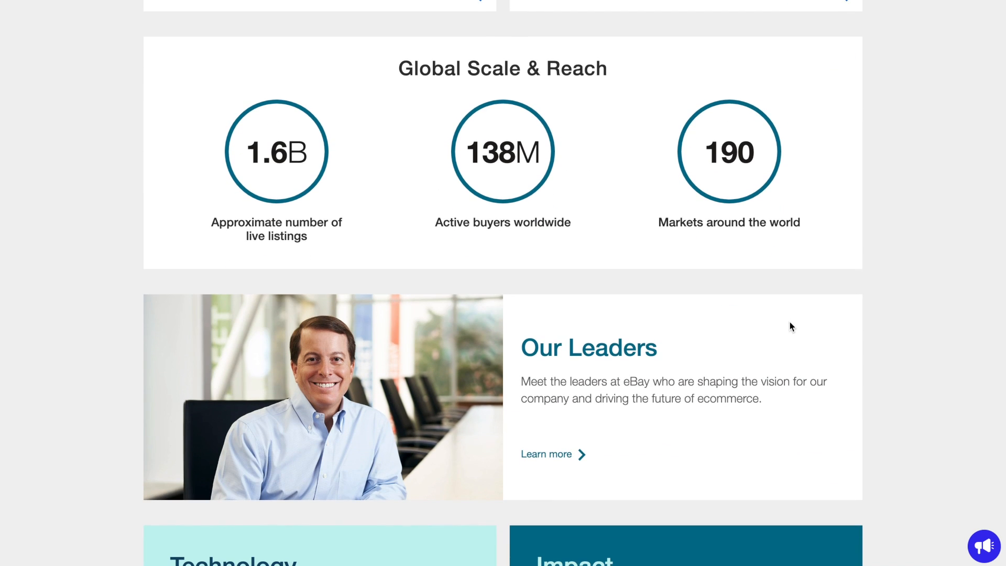
pyautogui.scroll(-3)
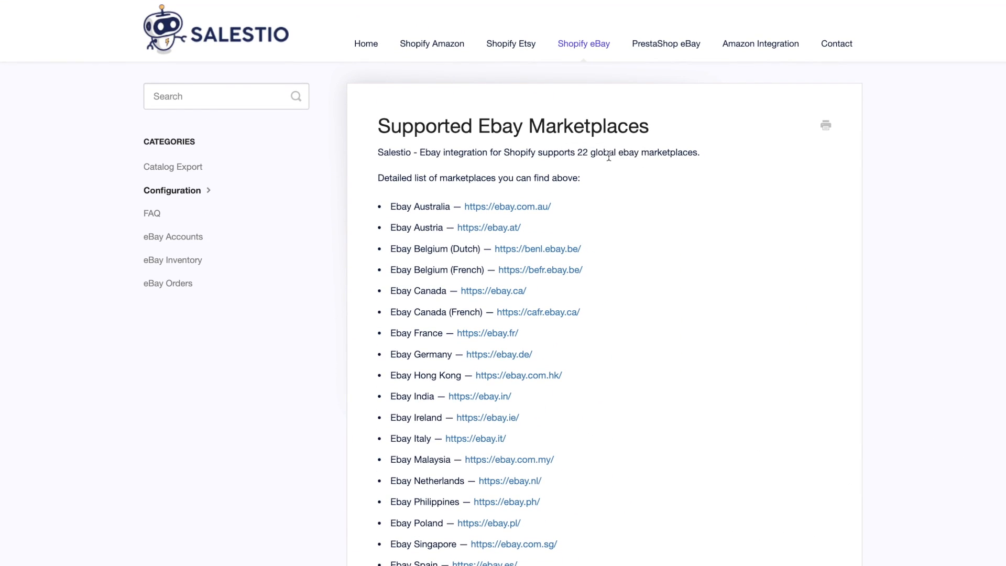
pyautogui.moveTo(577, 152); pyautogui.dragTo(668, 152)
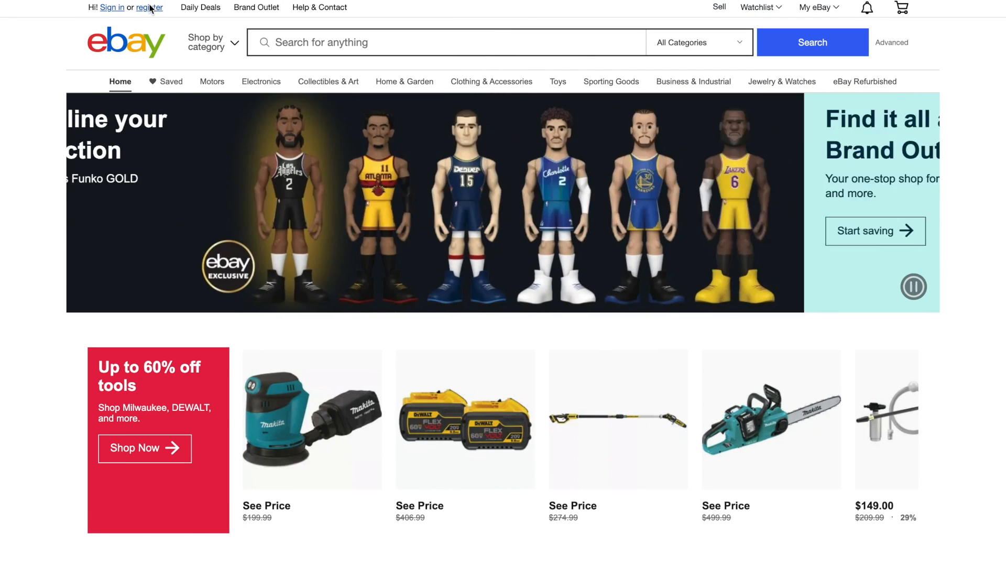
pyautogui.click(149, 7)
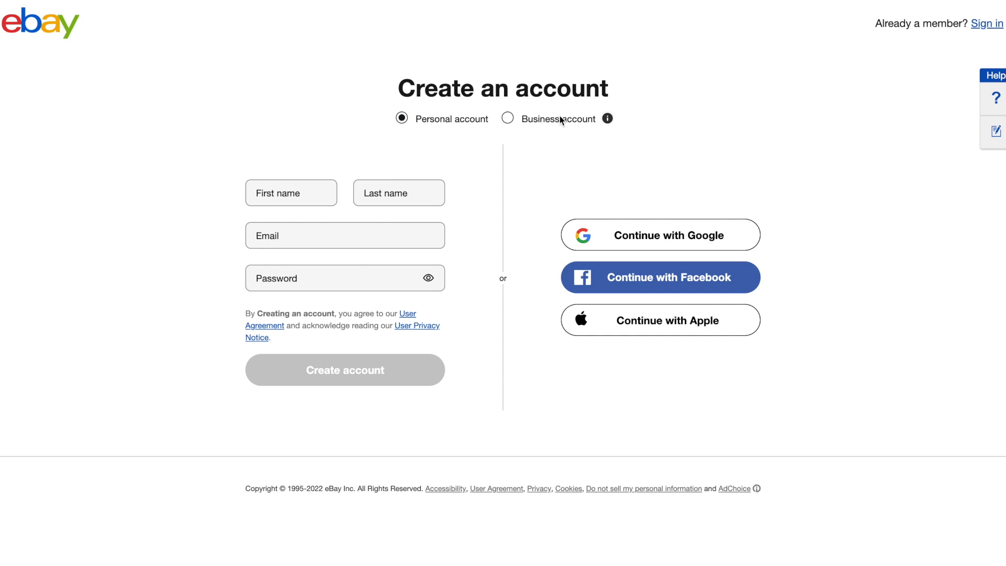
pyautogui.click(605, 118)
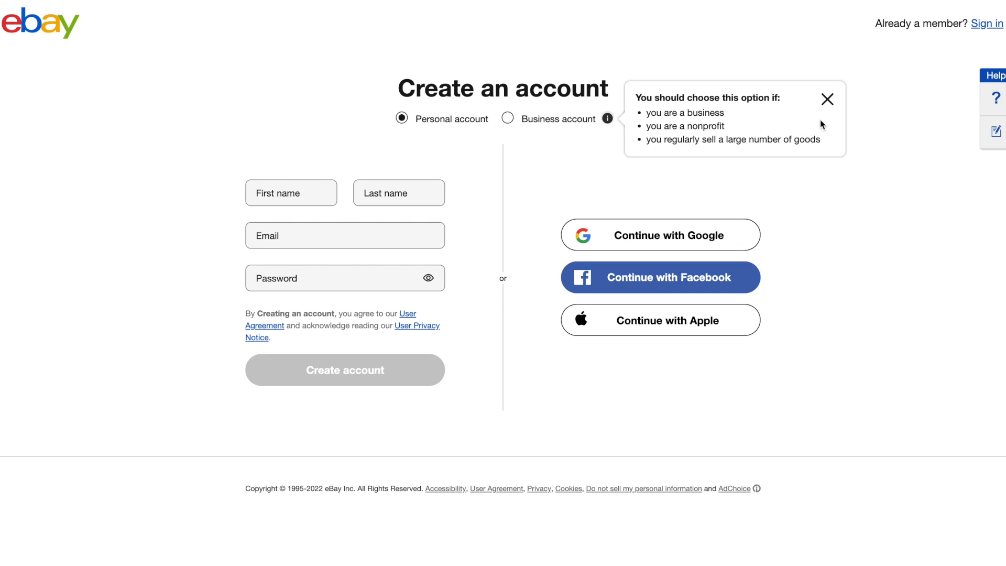
pyautogui.click(827, 100)
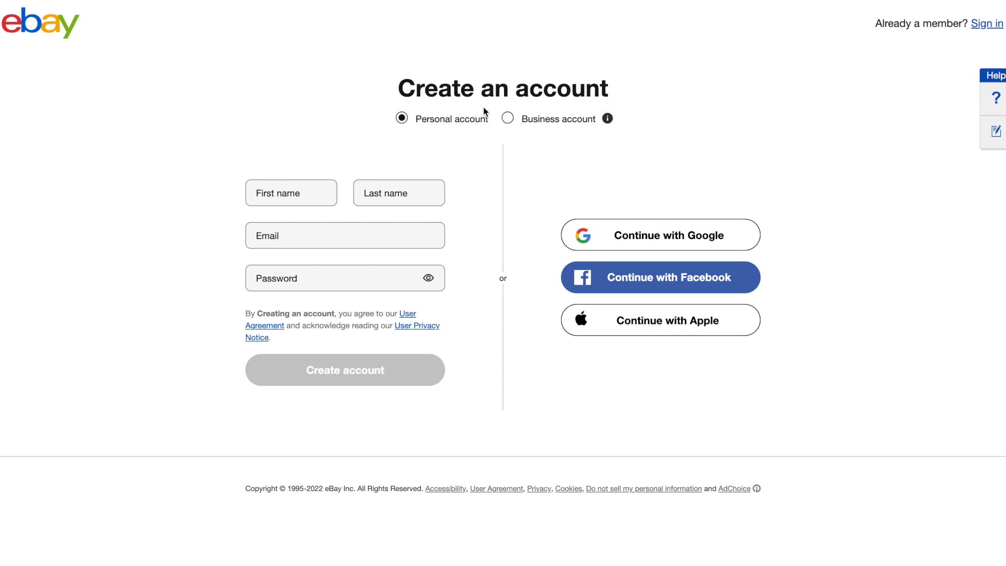
pyautogui.click(507, 118)
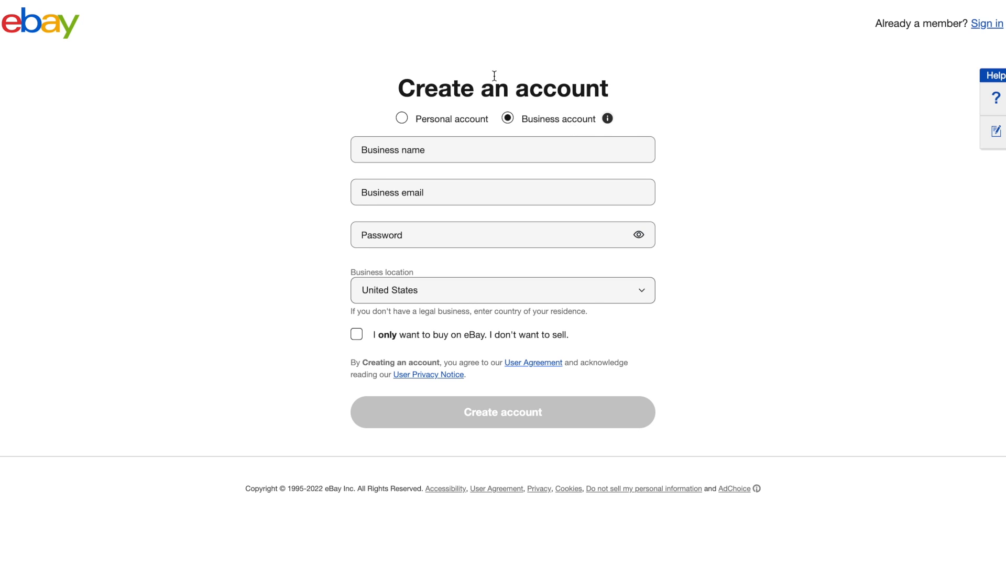
pyautogui.moveTo(517, 337)
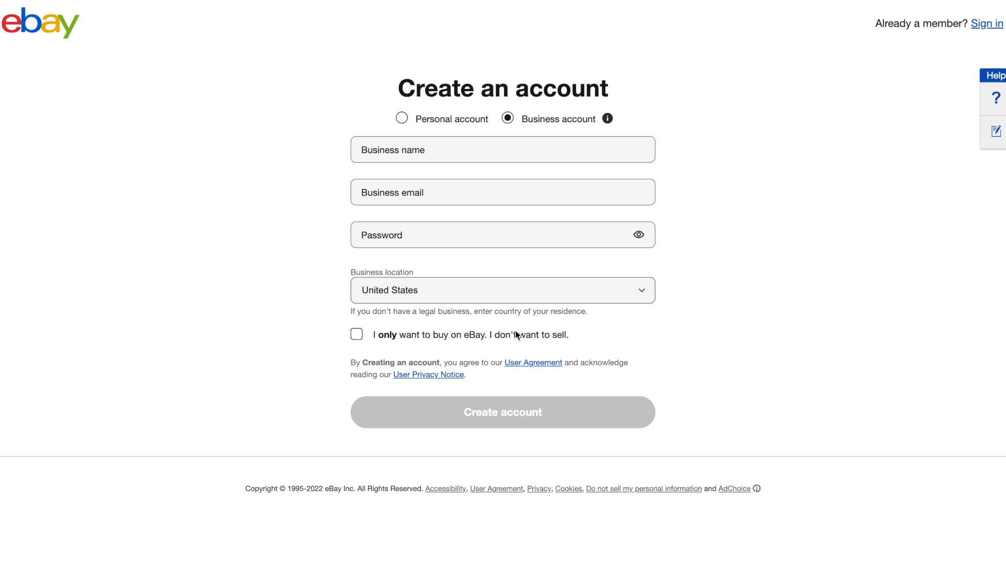
pyautogui.write('Setlic')
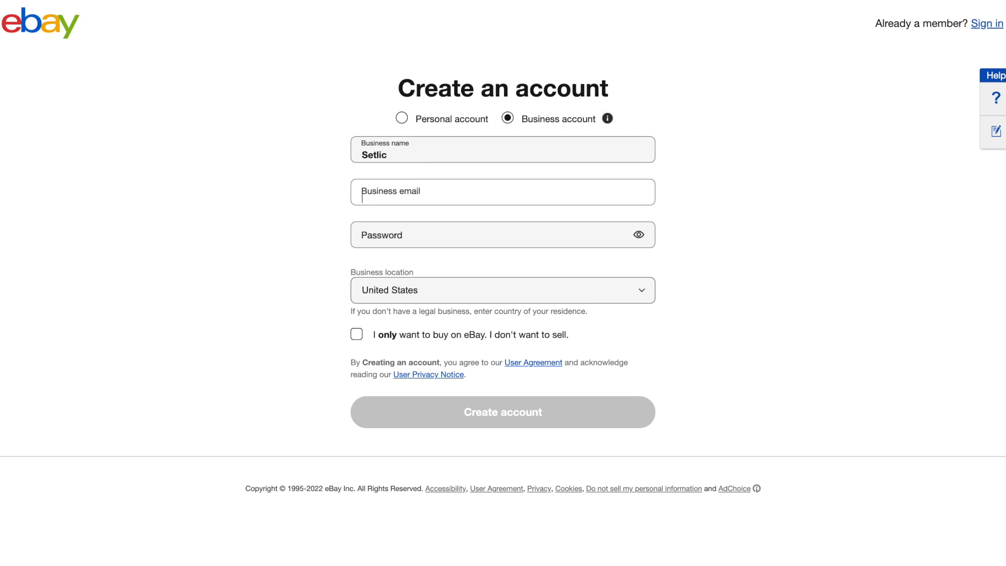
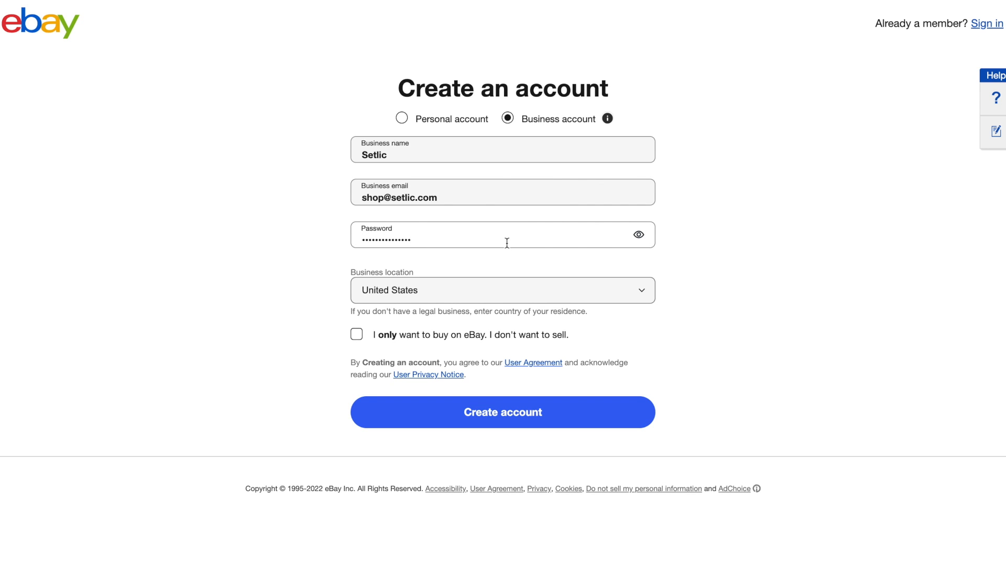
pyautogui.click(503, 290)
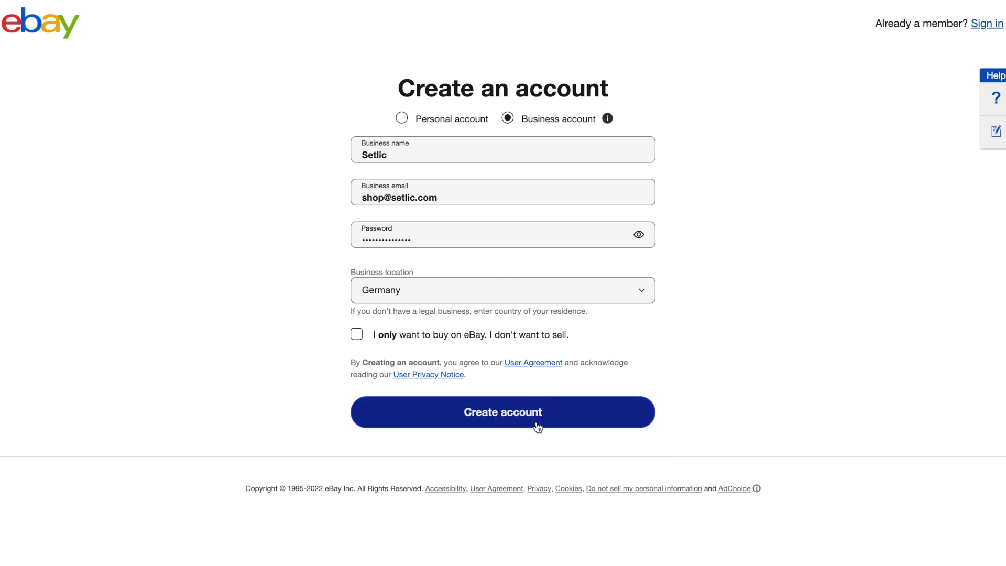
# Step: Create the account, verify the emailed security code, skip the username, and start selling
pyautogui.click(504, 412)
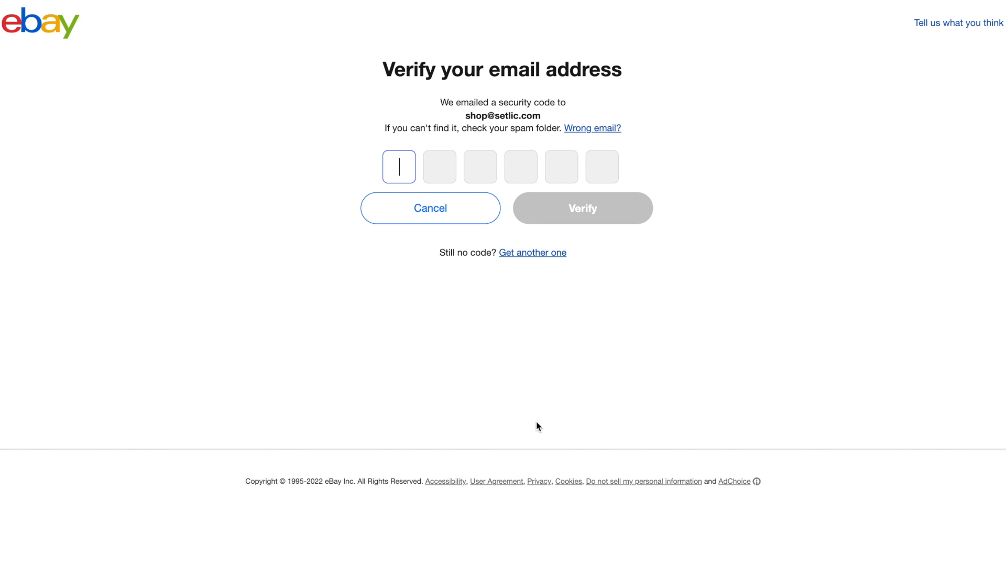
pyautogui.click(591, 210)
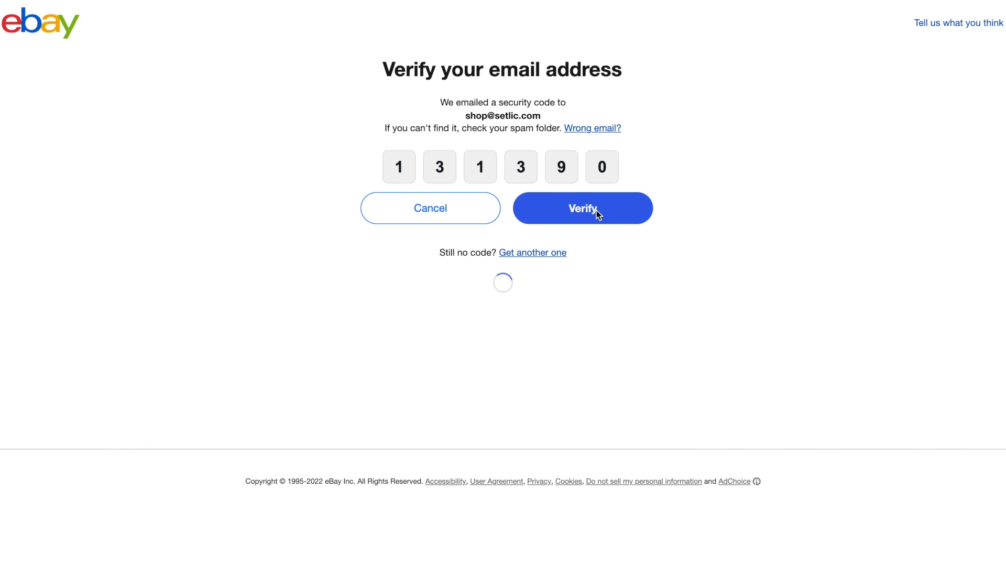
pyautogui.click(581, 208)
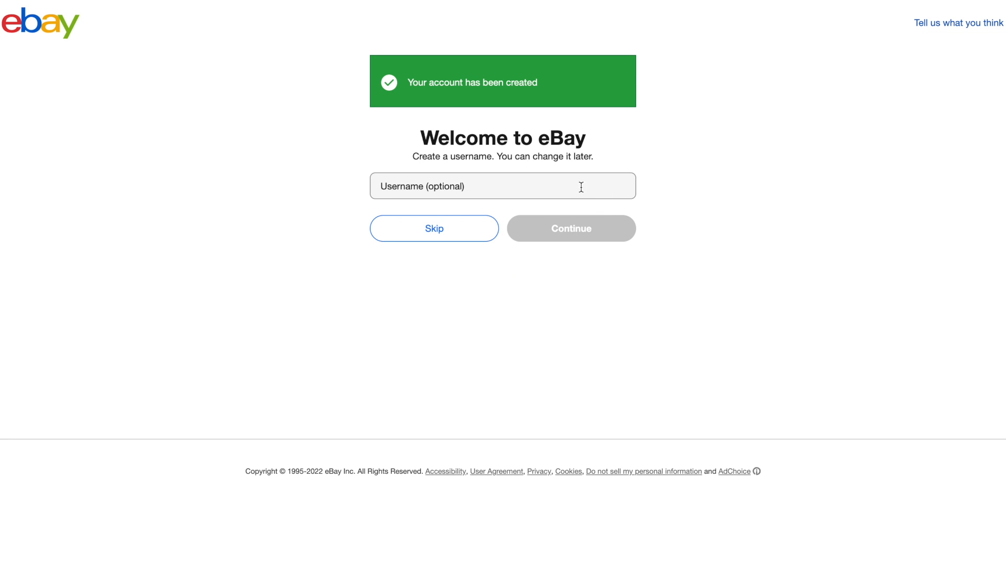
pyautogui.click(434, 229)
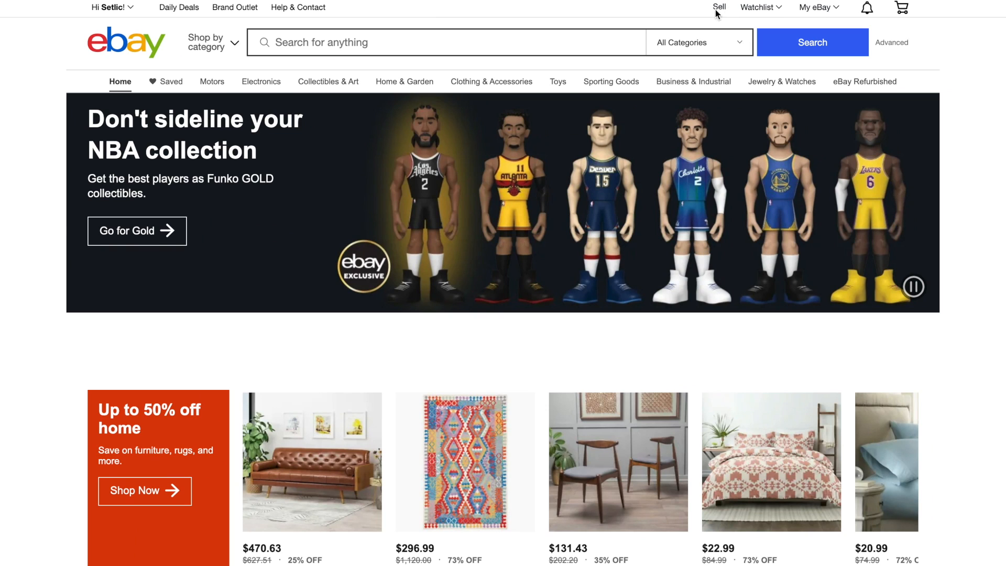
pyautogui.click(110, 8)
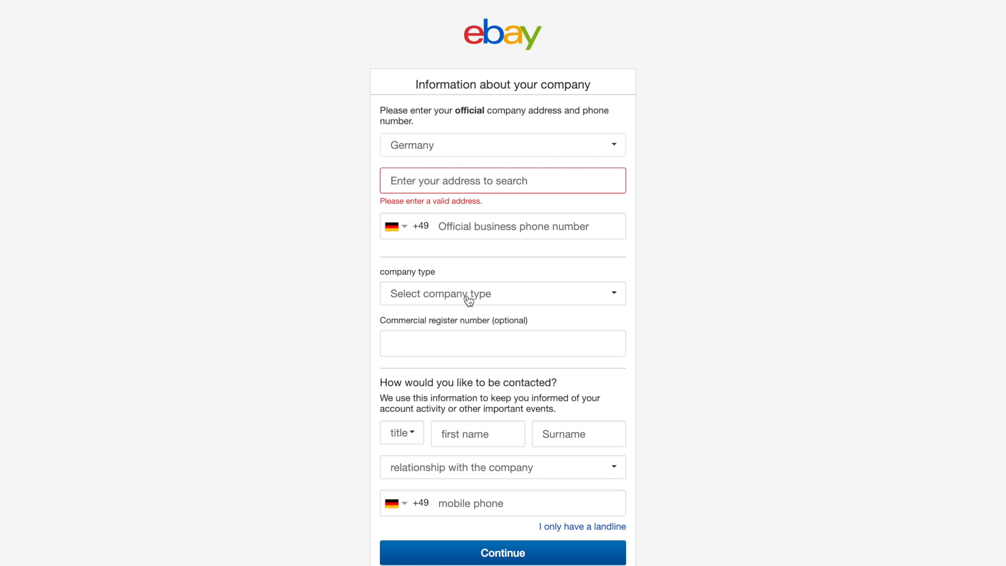
pyautogui.click(502, 293)
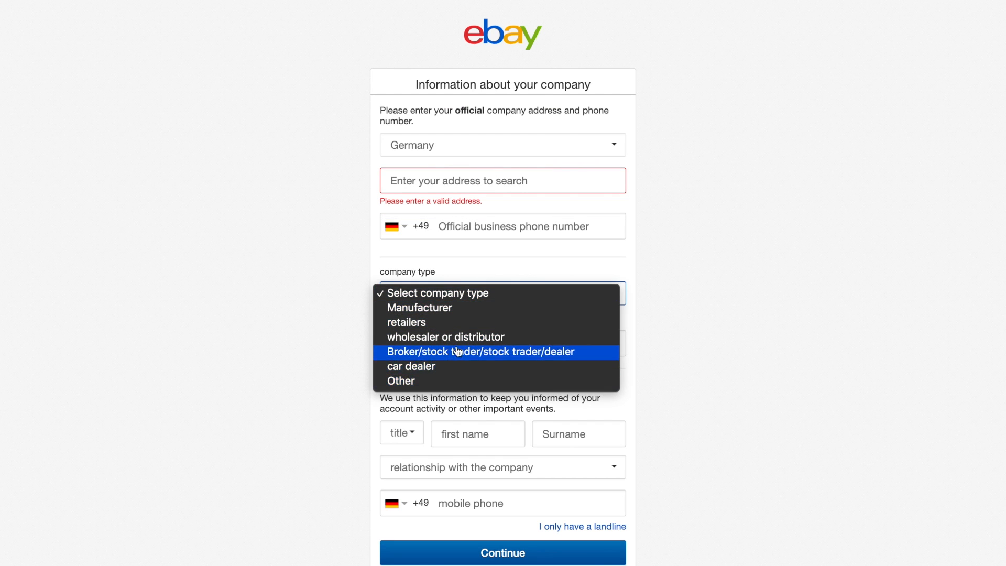
pyautogui.click(445, 337)
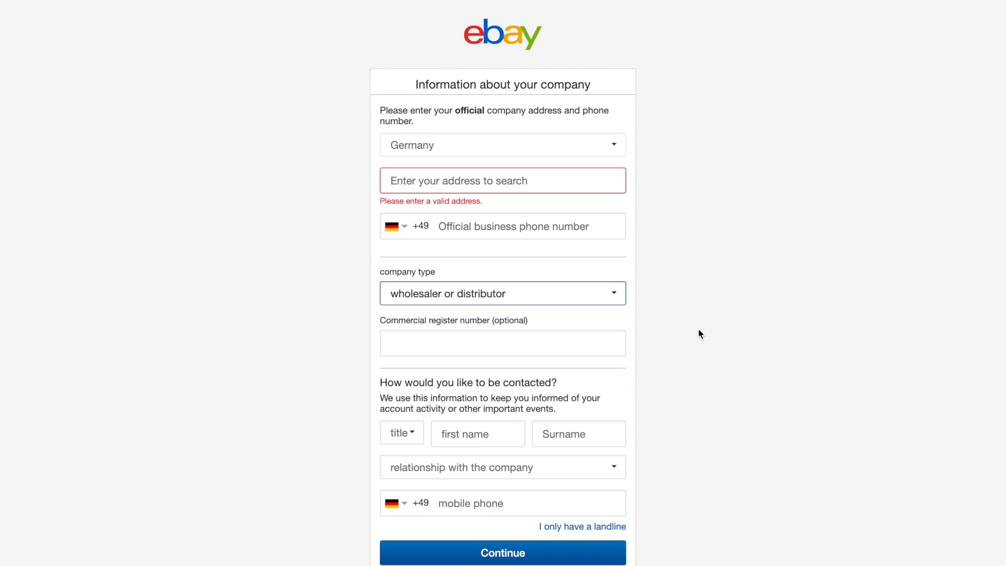
pyautogui.write('Wer')
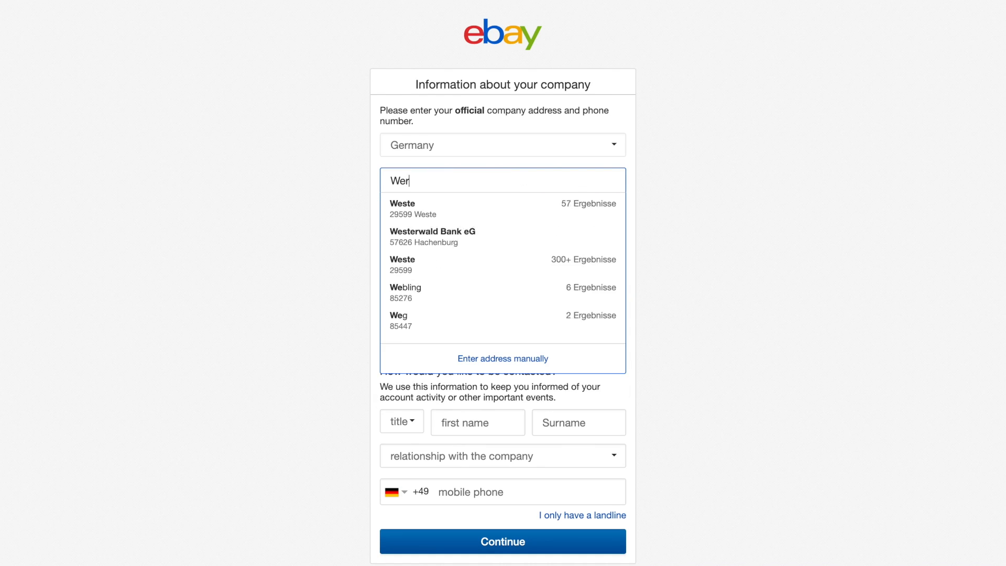
pyautogui.write('Garmi')
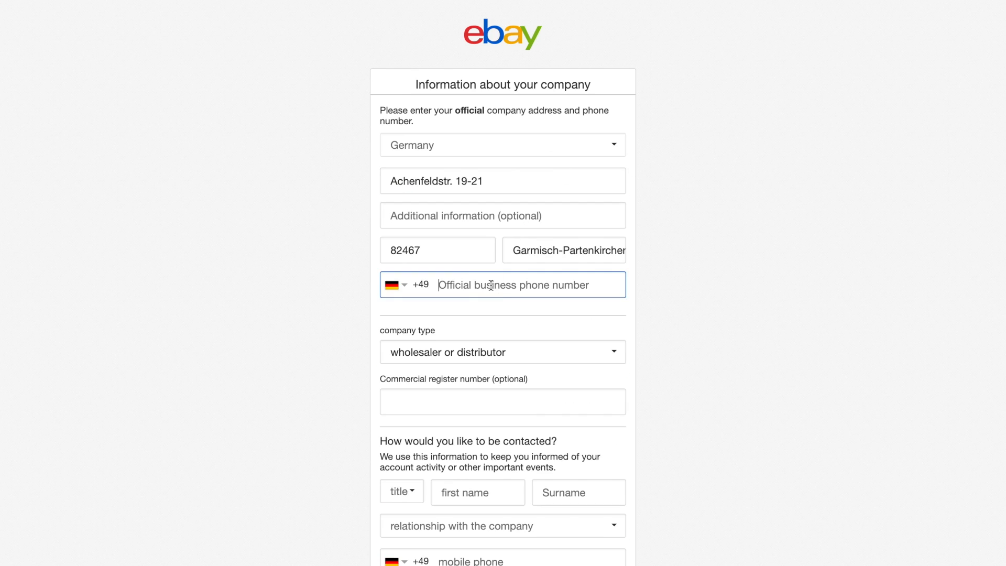
pyautogui.write('1111221122221')
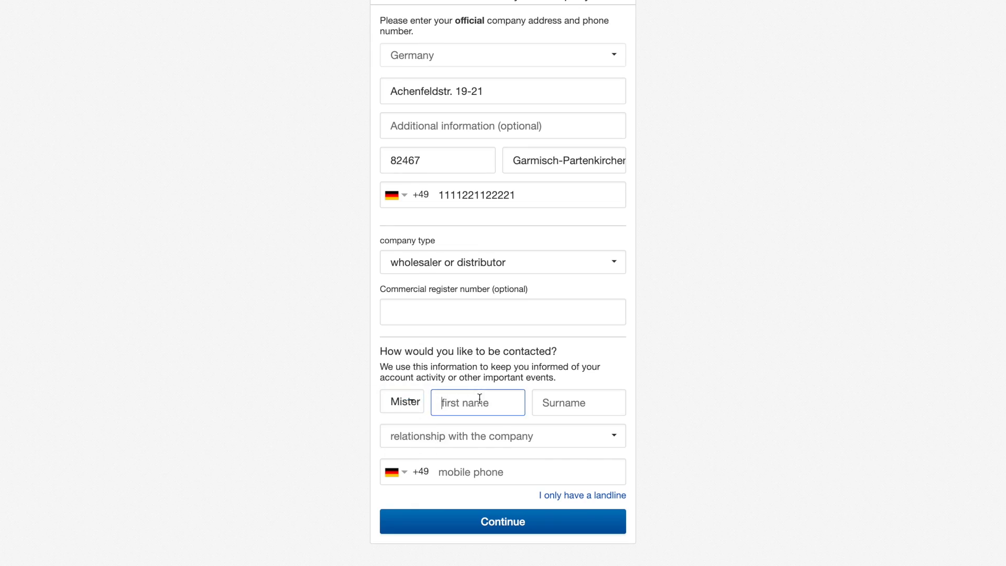
# Step: Add the owner contact with mobile number 111222333 and submit the company details
pyautogui.write('Smith')
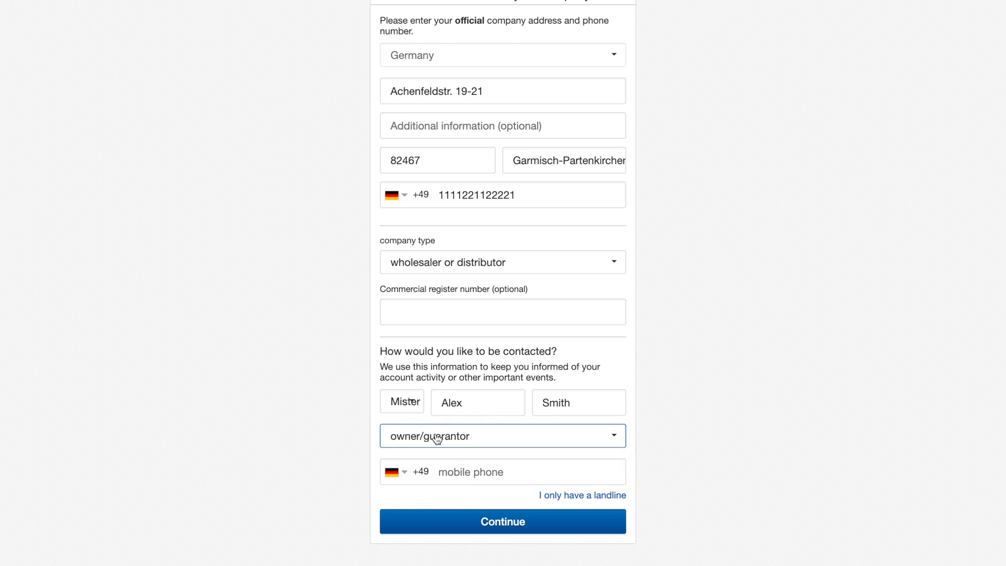
pyautogui.write('111222333')
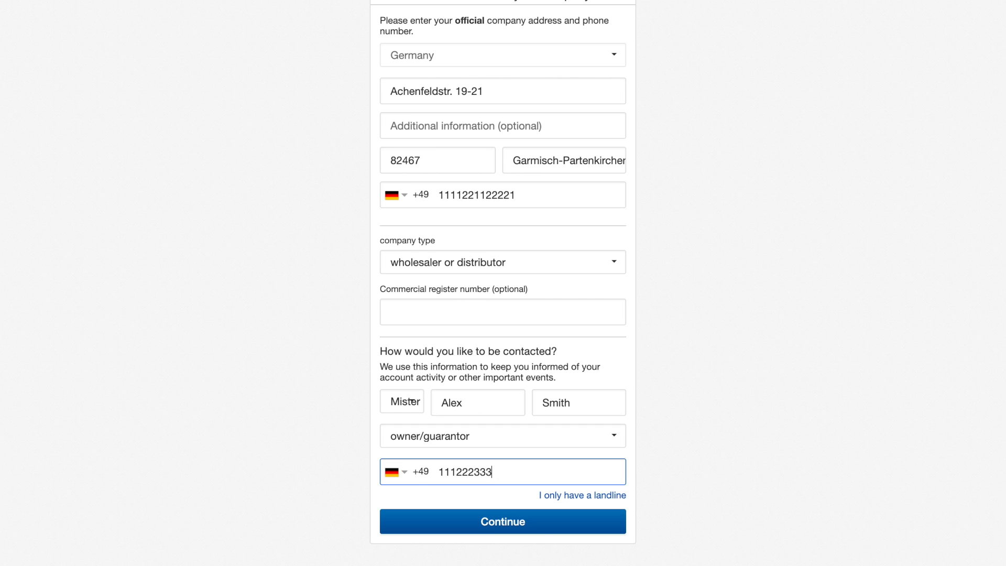
pyautogui.write('111')
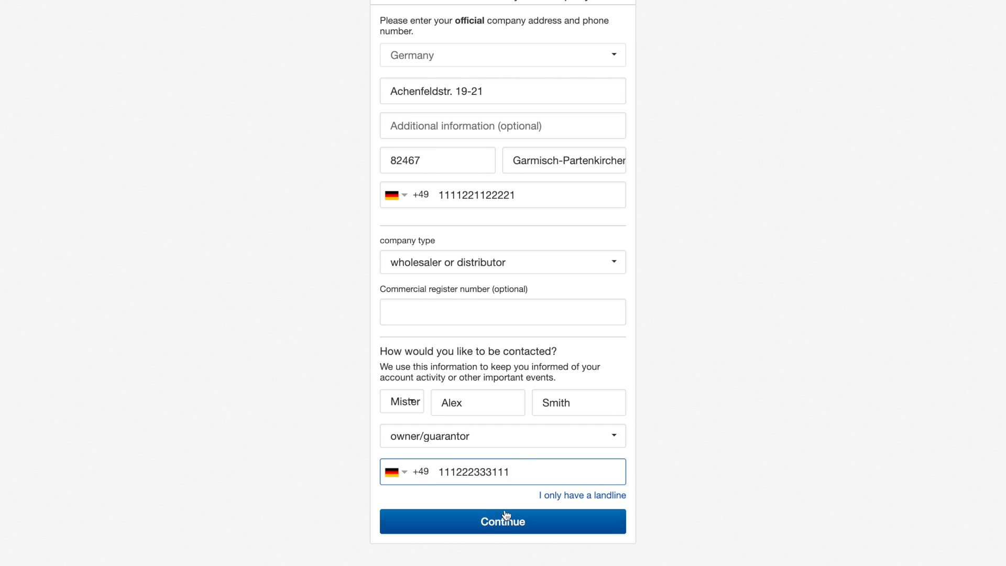
pyautogui.click(502, 521)
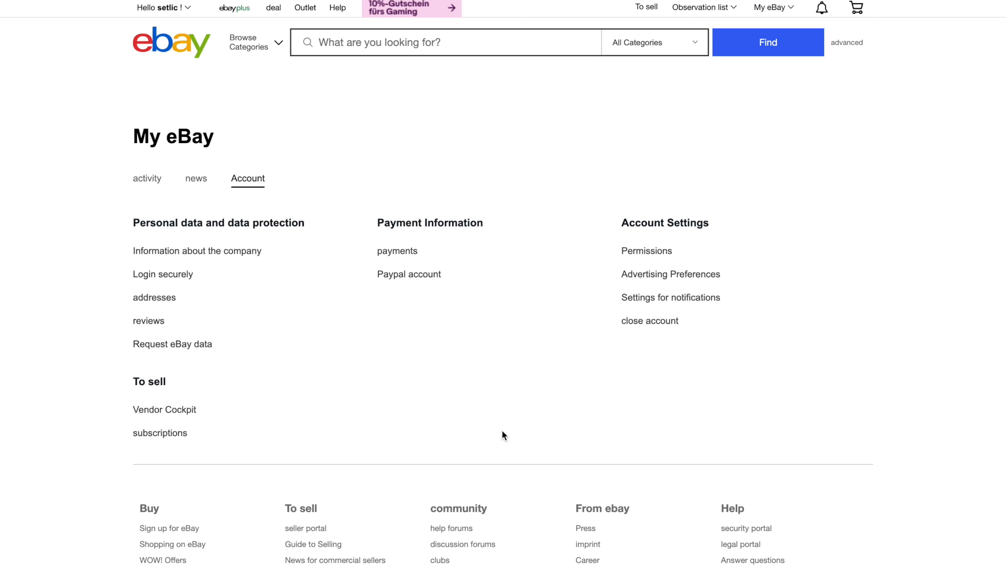
pyautogui.moveTo(226, 254)
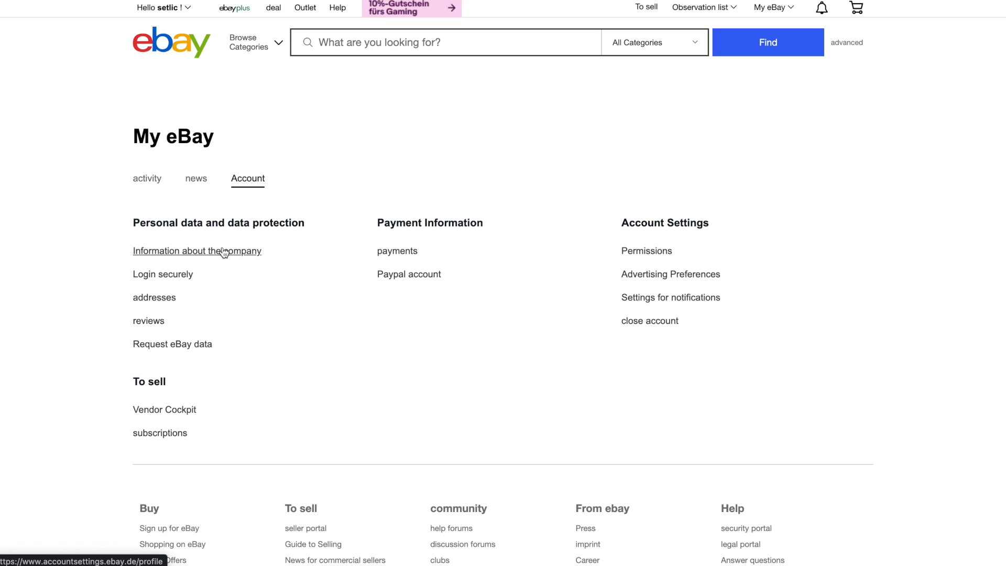
pyautogui.moveTo(415, 238)
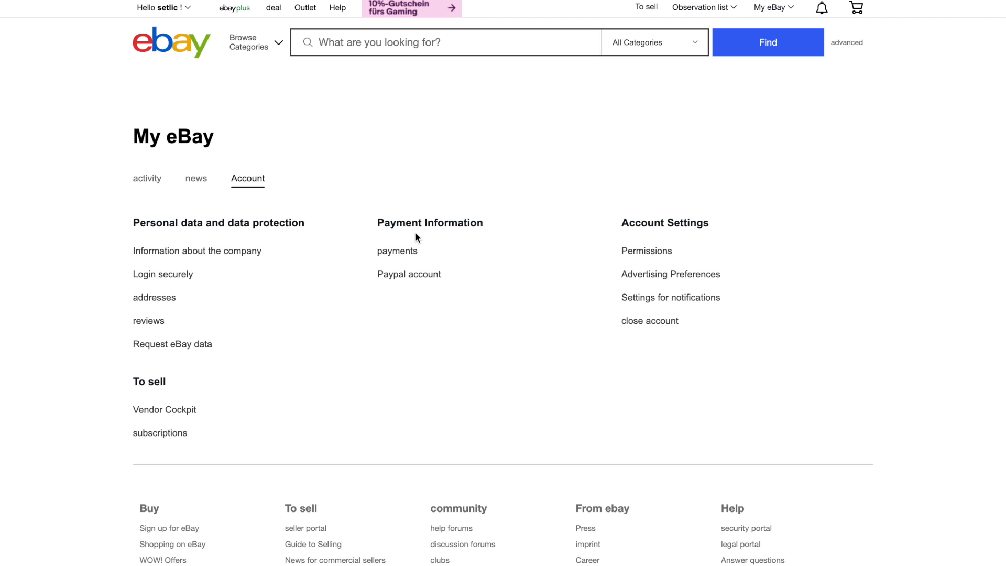
pyautogui.moveTo(171, 267)
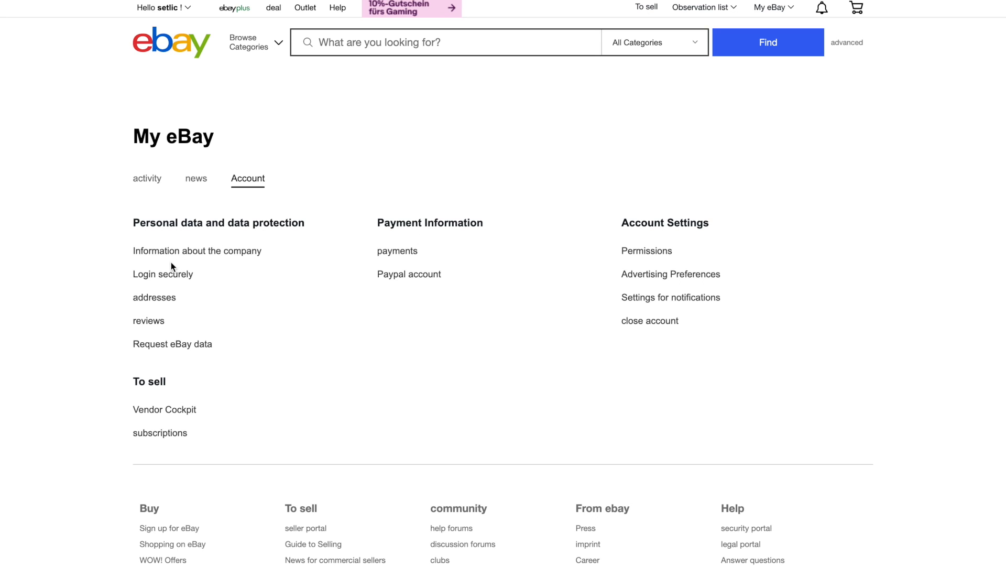
# Step: Open Seller Cockpit from the selling section of My eBay account settings
pyautogui.click(147, 178)
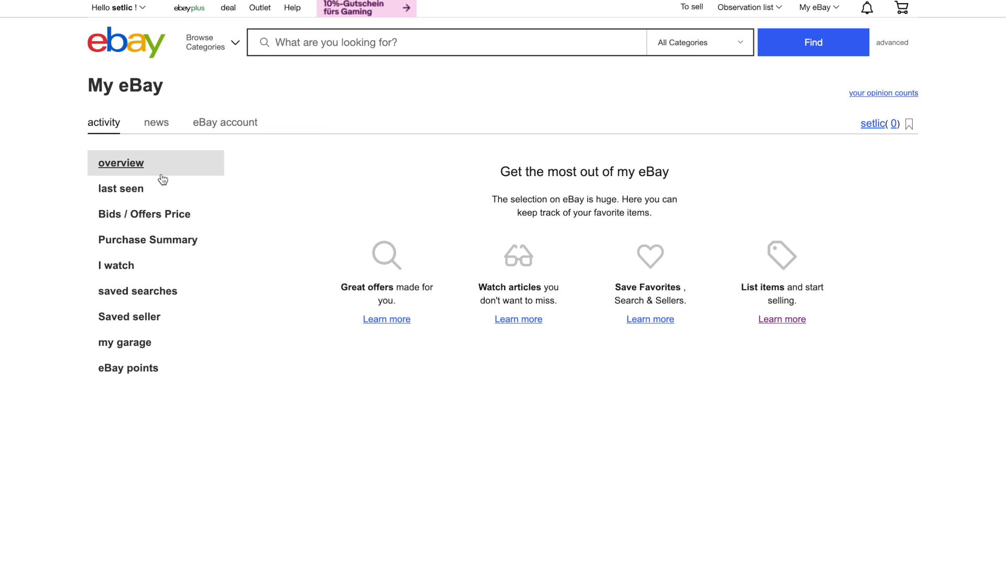
pyautogui.click(224, 122)
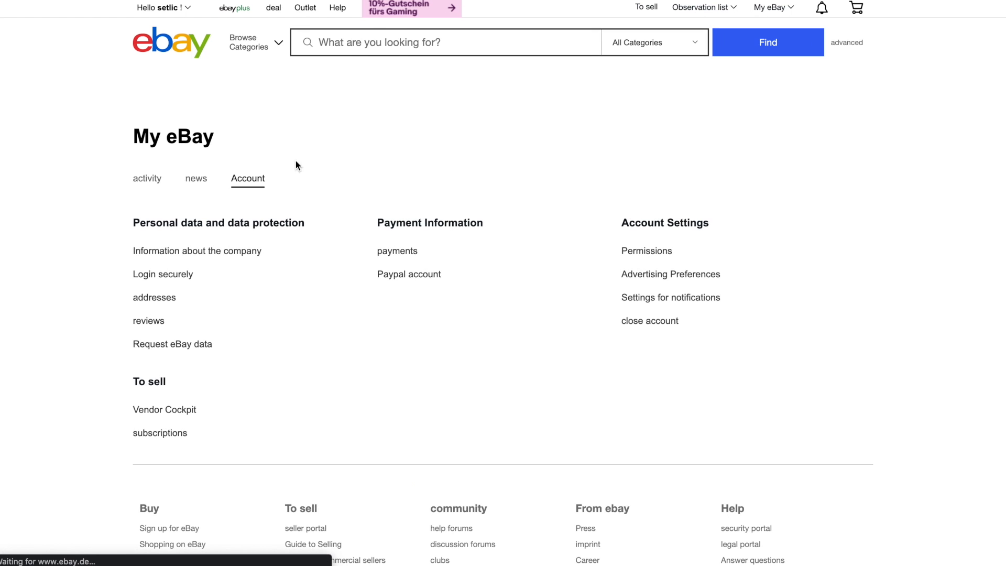
pyautogui.click(397, 251)
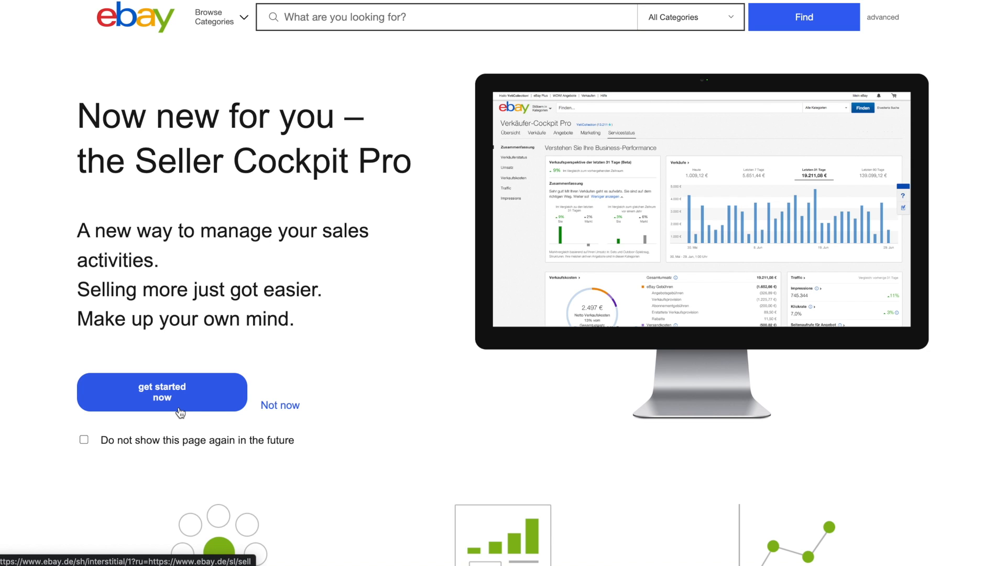
# Step: Complete the Seller Cockpit Pro welcome tour and view the zero active offers
pyautogui.click(162, 392)
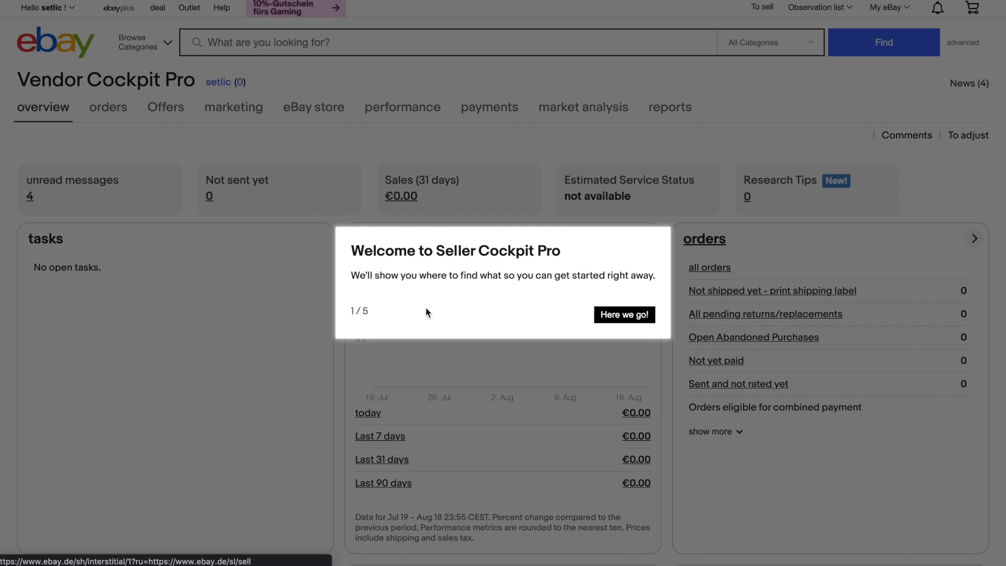
pyautogui.click(623, 314)
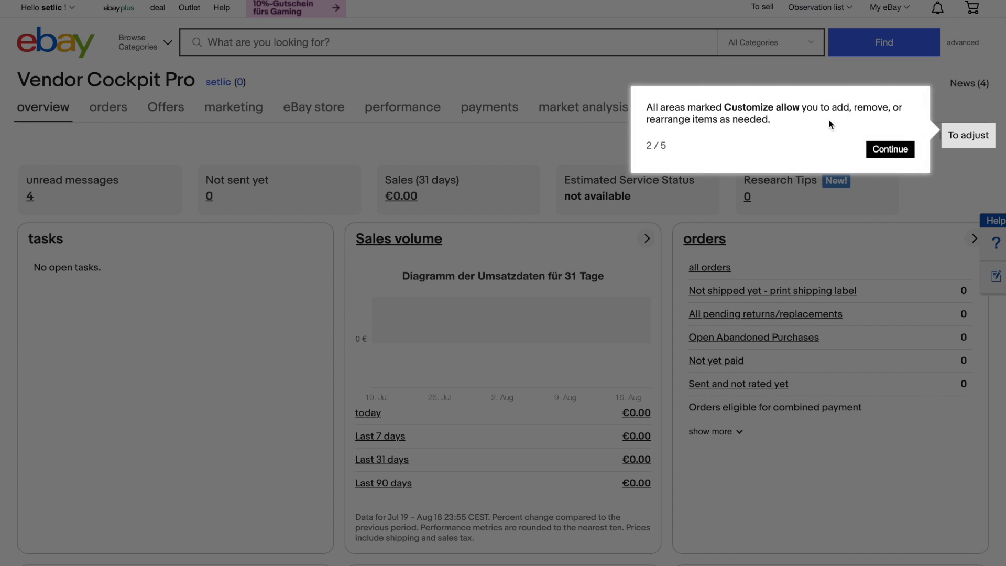
pyautogui.click(890, 149)
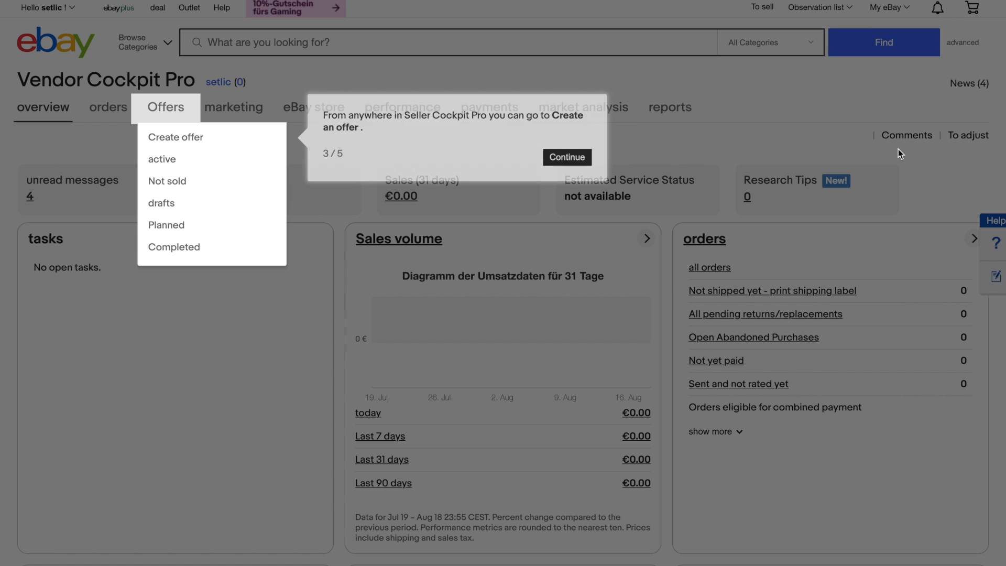
pyautogui.click(559, 157)
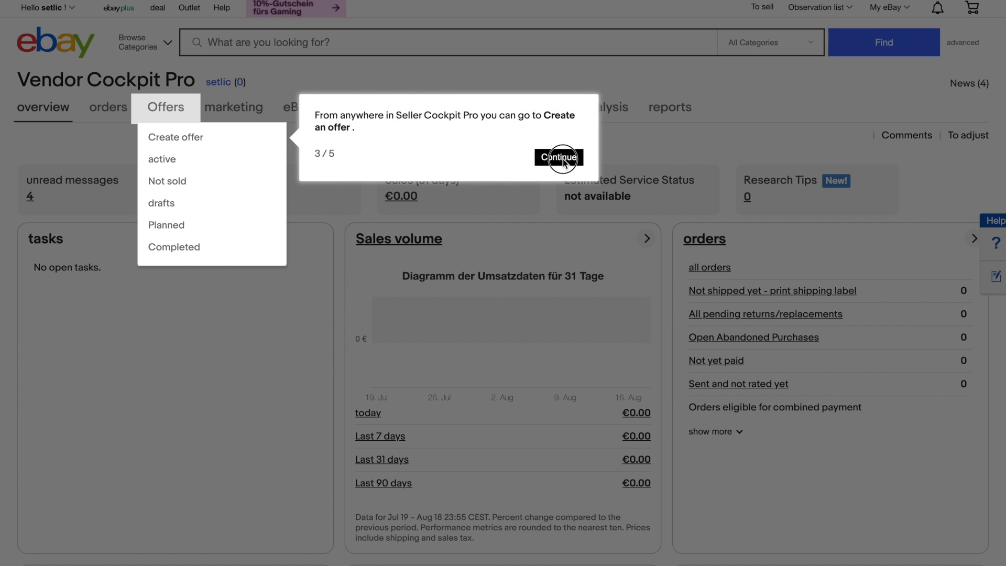
pyautogui.click(559, 158)
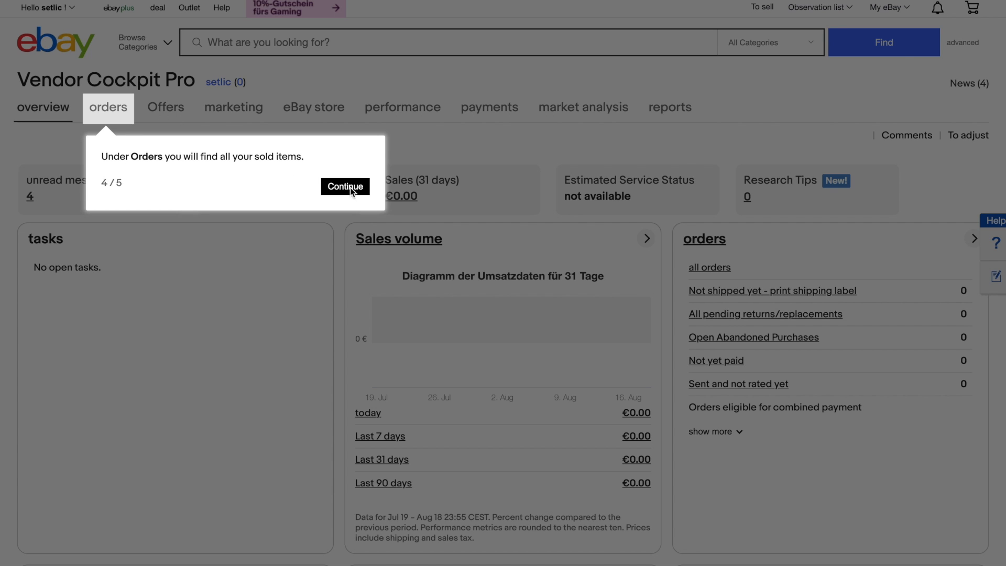
pyautogui.click(345, 186)
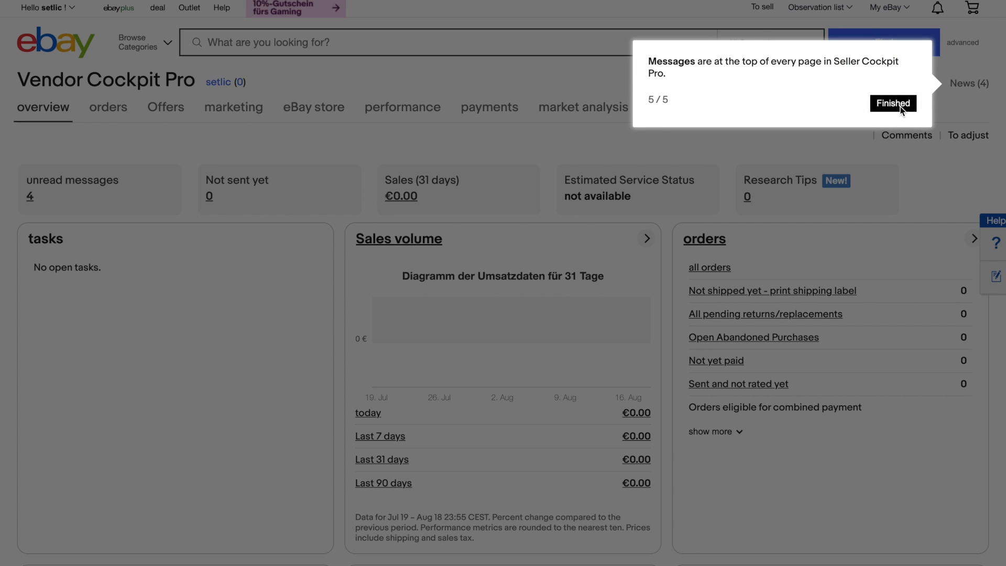
pyautogui.click(893, 103)
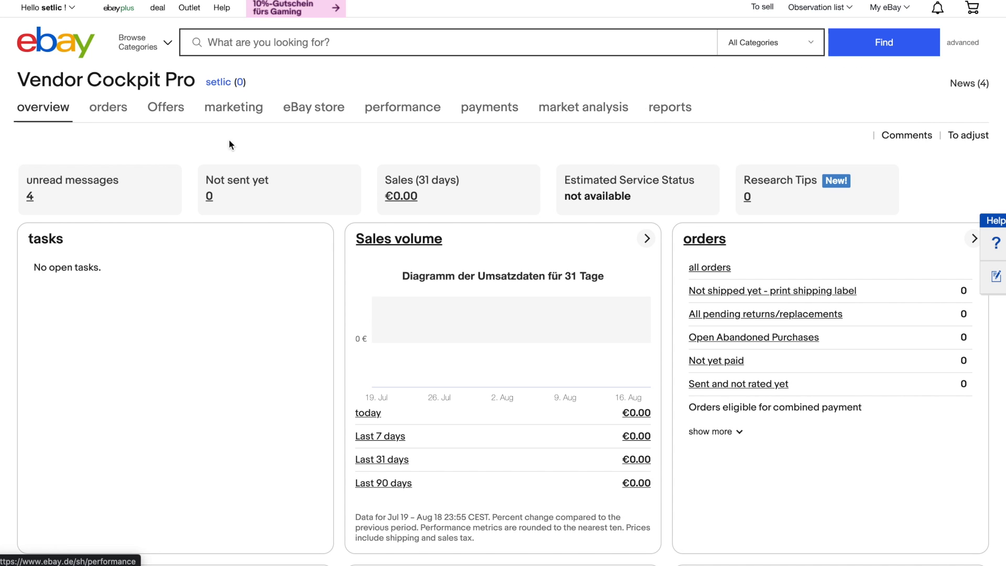
pyautogui.click(165, 108)
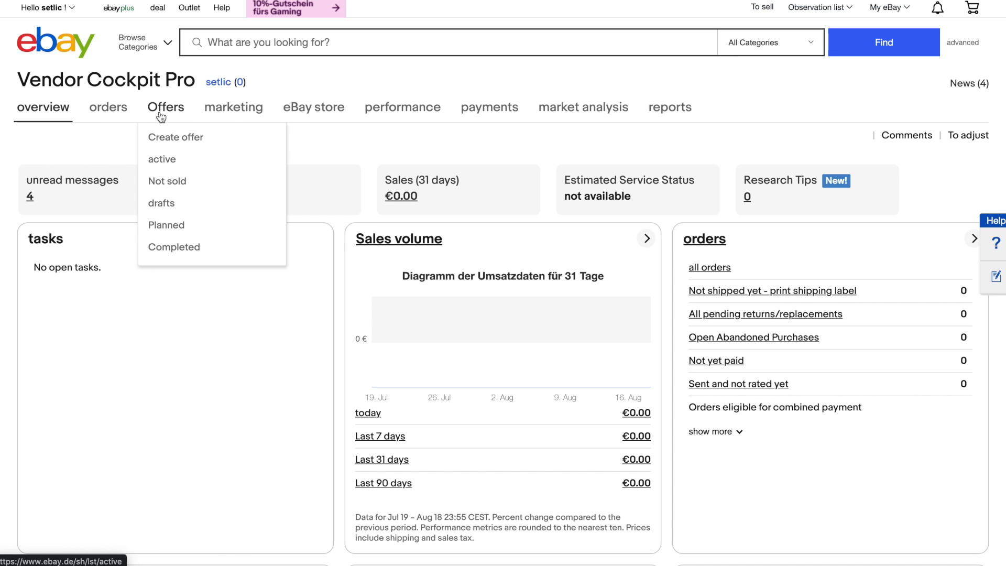
pyautogui.click(162, 159)
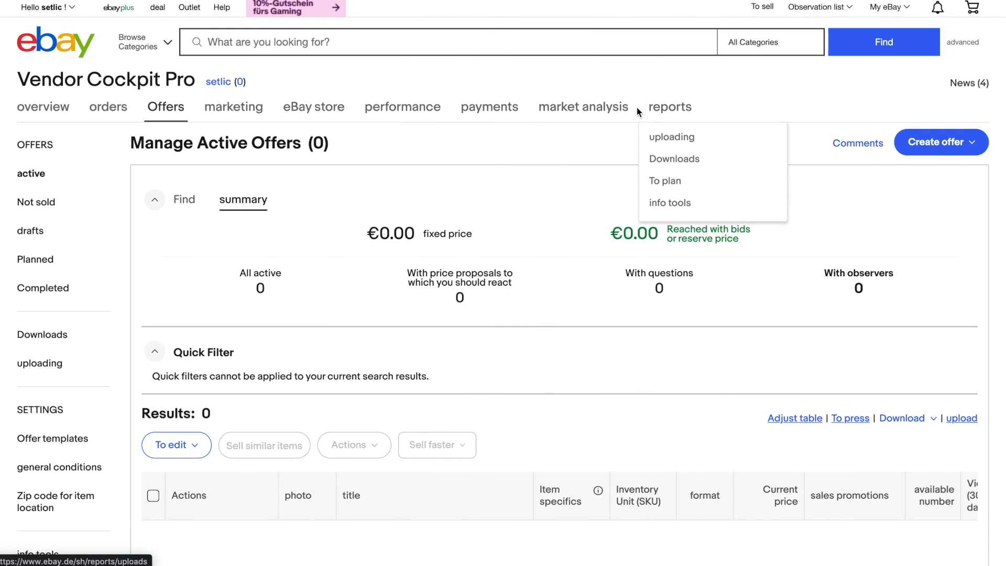
pyautogui.moveTo(324, 98)
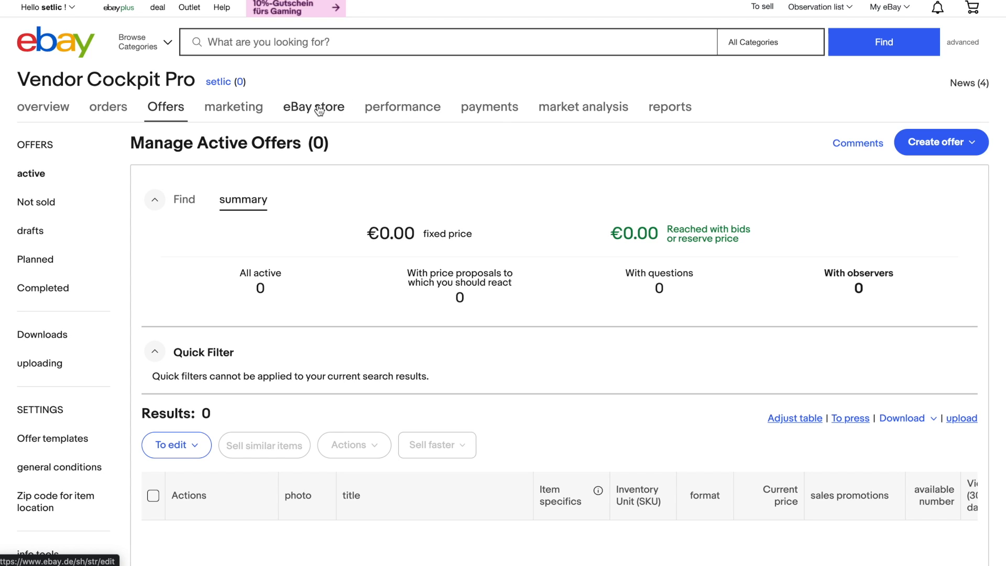
# Step: Read through Seller Cockpit Pro's payments page on eBay processing payments
pyautogui.click(488, 107)
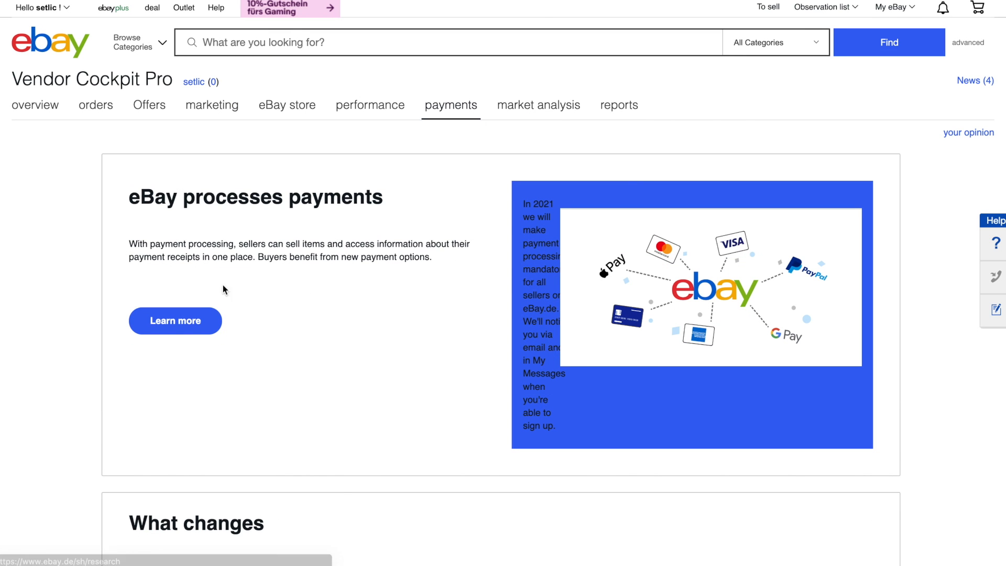
pyautogui.moveTo(413, 358)
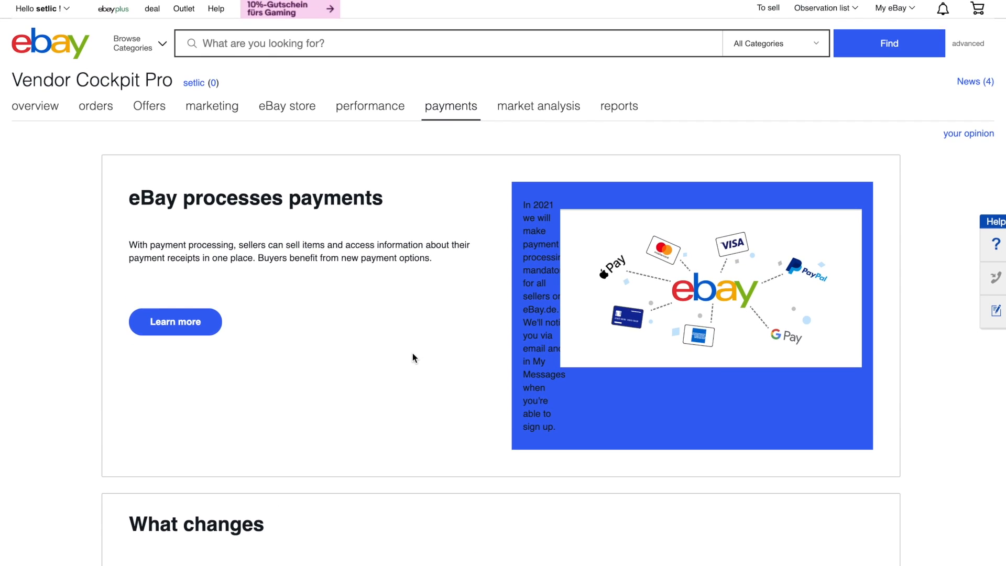
pyautogui.scroll(-3)
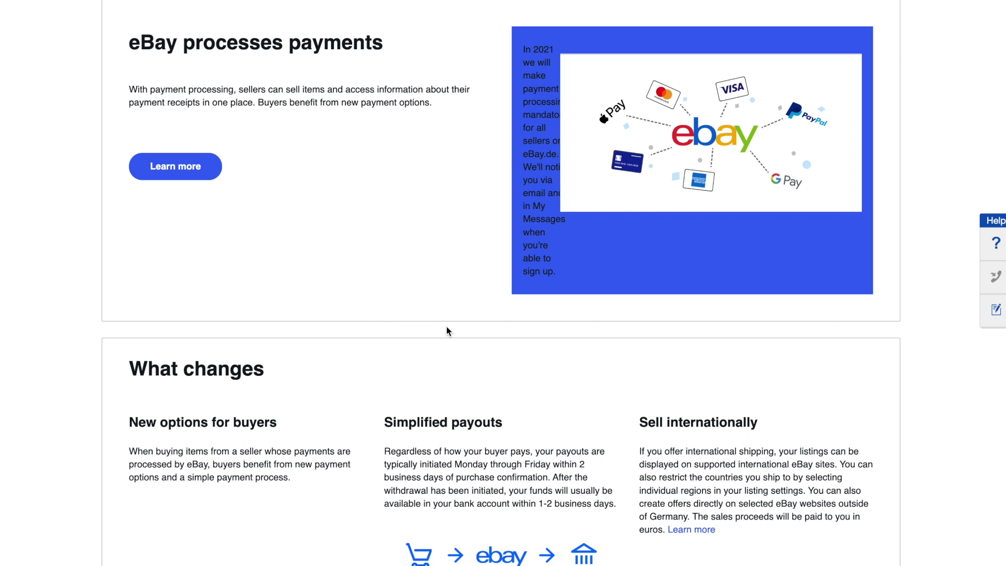
pyautogui.scroll(-3)
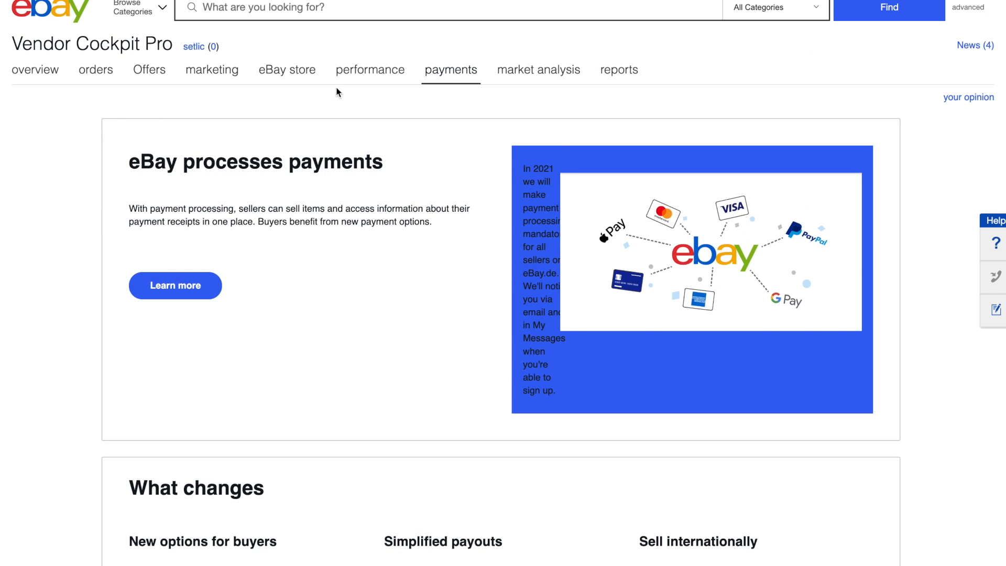
pyautogui.click(451, 69)
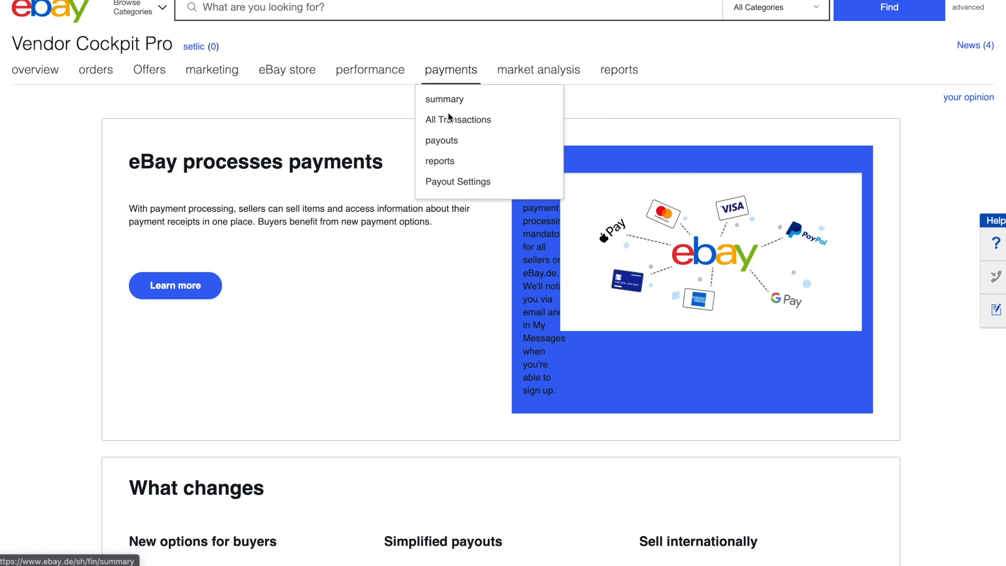
pyautogui.moveTo(443, 182)
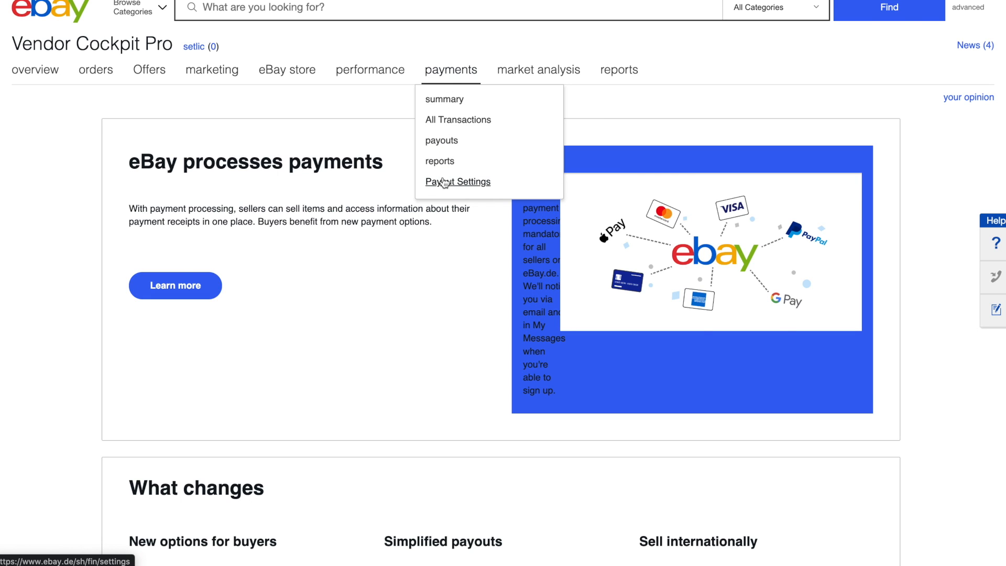
pyautogui.scroll(-3)
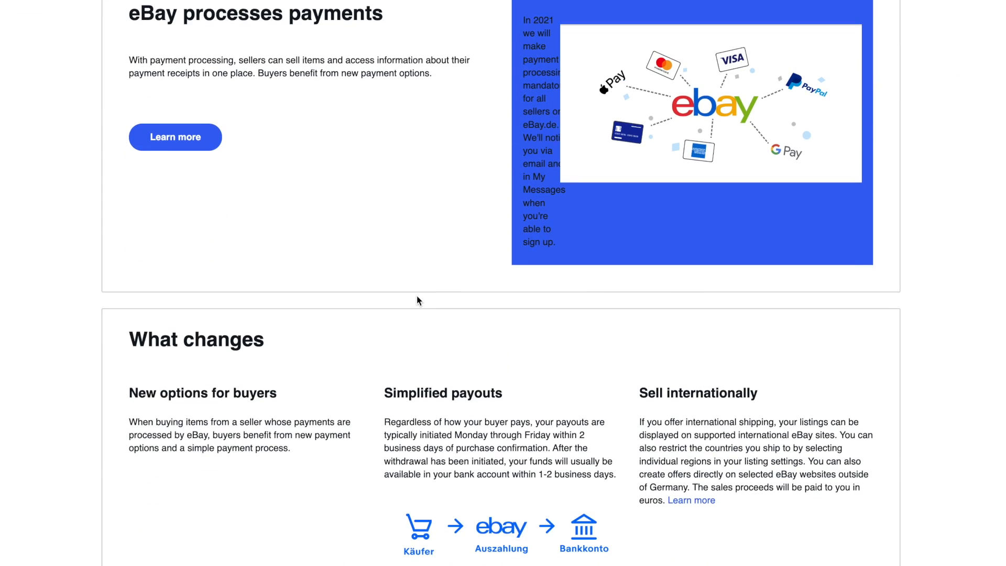
pyautogui.scroll(-3)
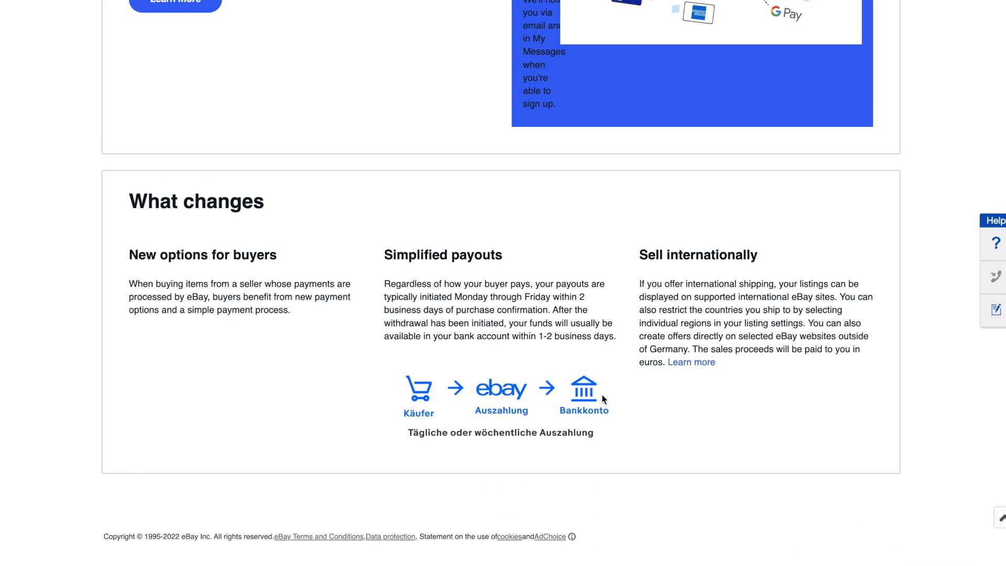
pyautogui.scroll(3)
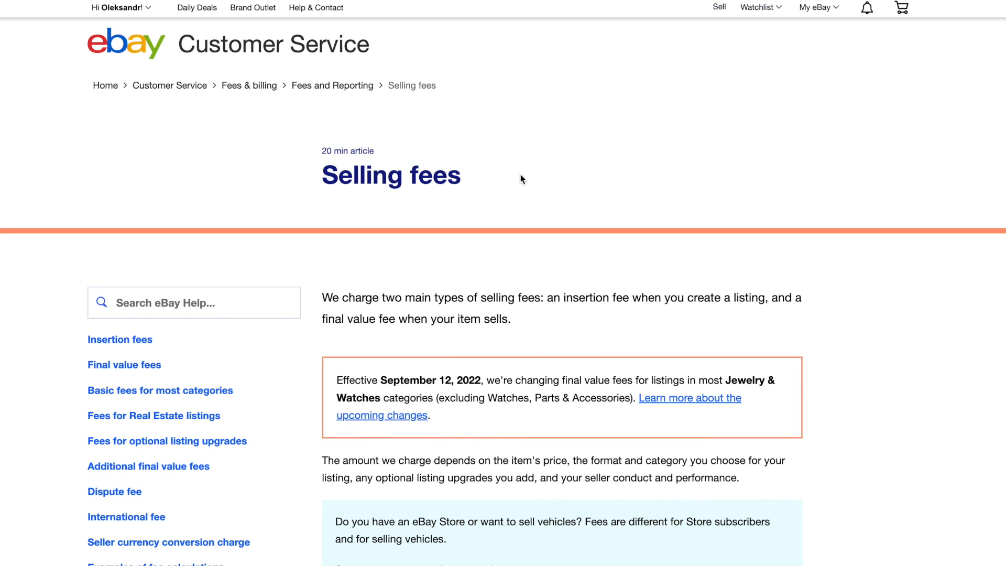
# Step: Scroll through the zero insertion fee article and the per-category final value fees
pyautogui.scroll(-3)
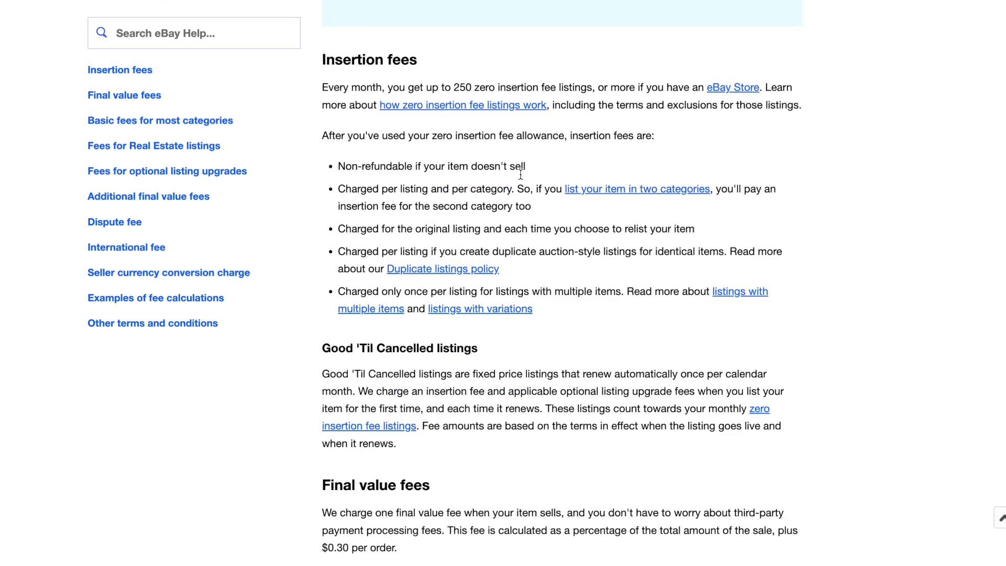
pyautogui.scroll(-3)
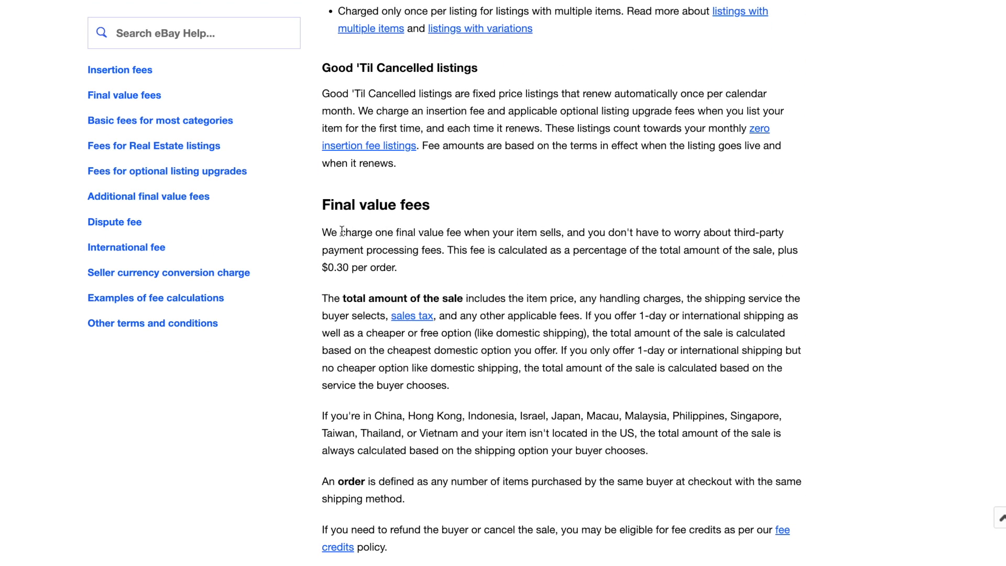
pyautogui.moveTo(398, 291)
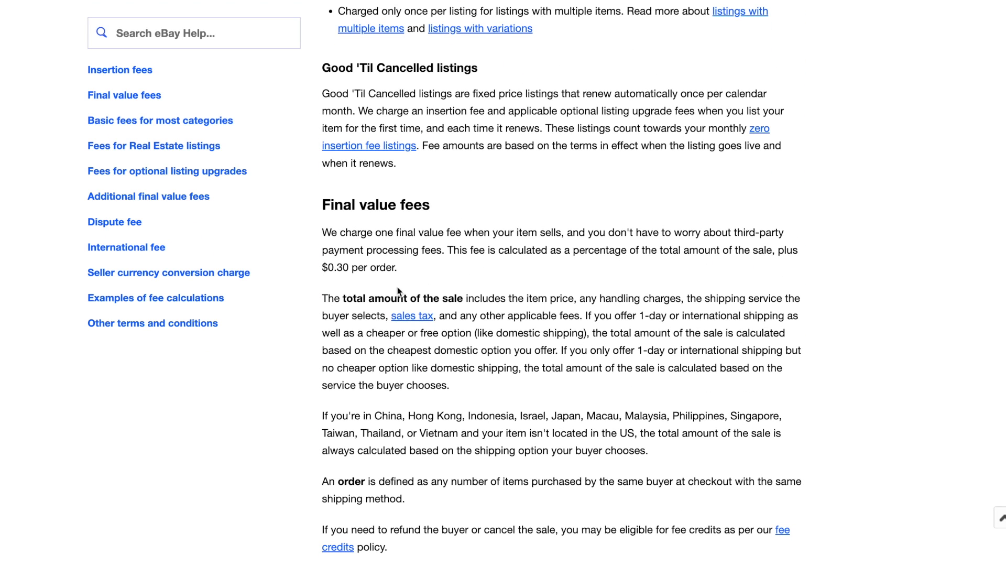
pyautogui.moveTo(359, 269)
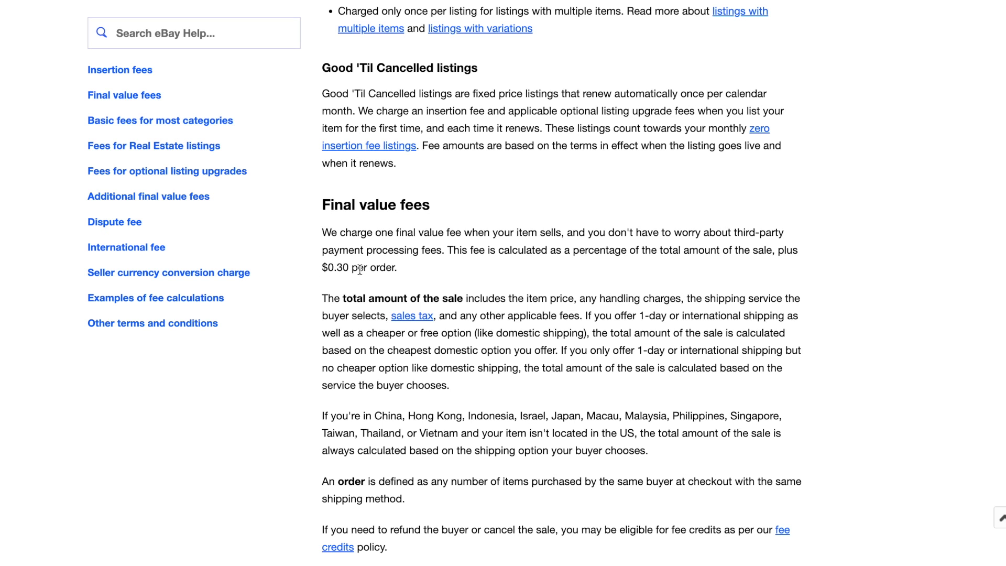
pyautogui.scroll(-3)
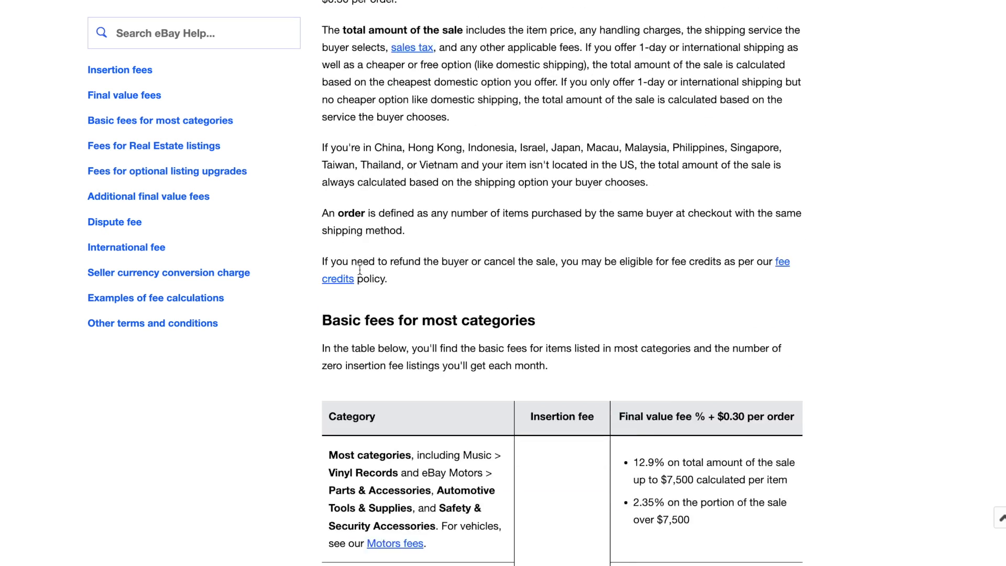
pyautogui.scroll(-3)
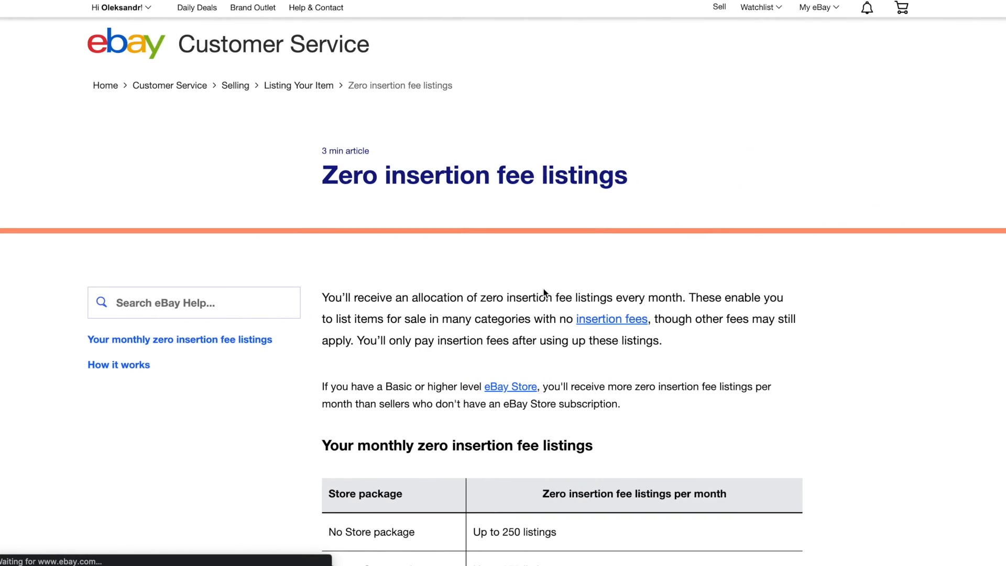
pyautogui.scroll(-3)
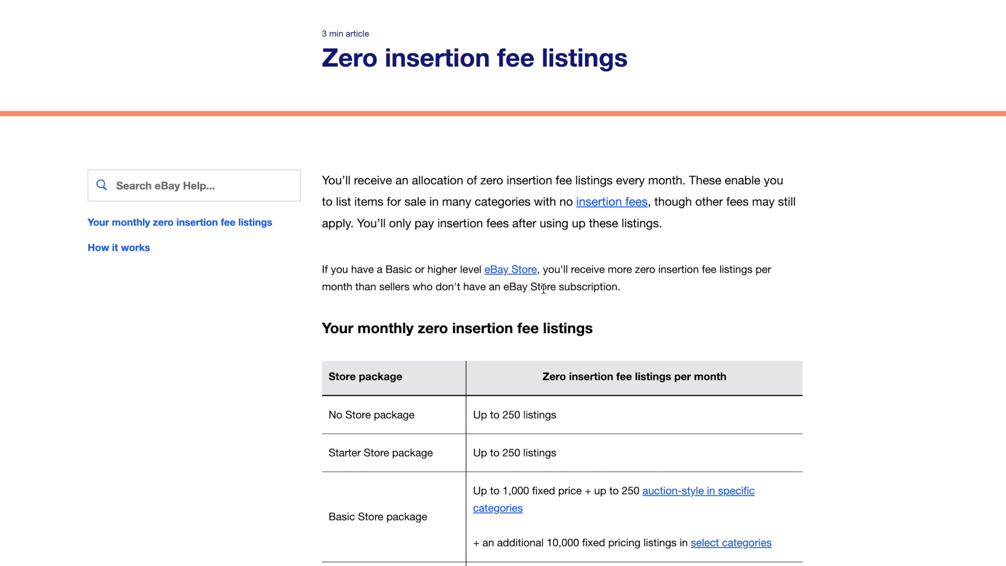
pyautogui.scroll(-3)
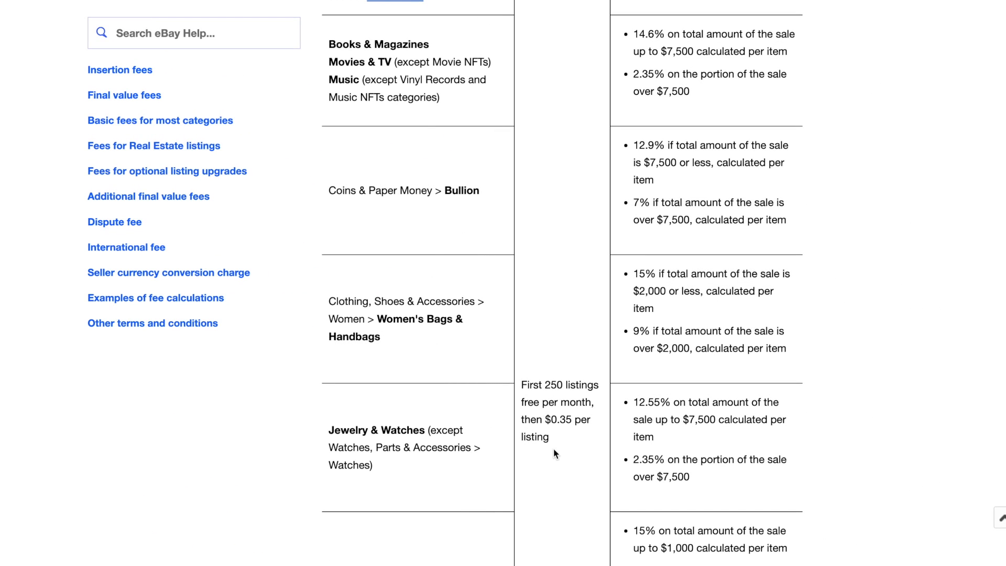
pyautogui.moveTo(625, 402)
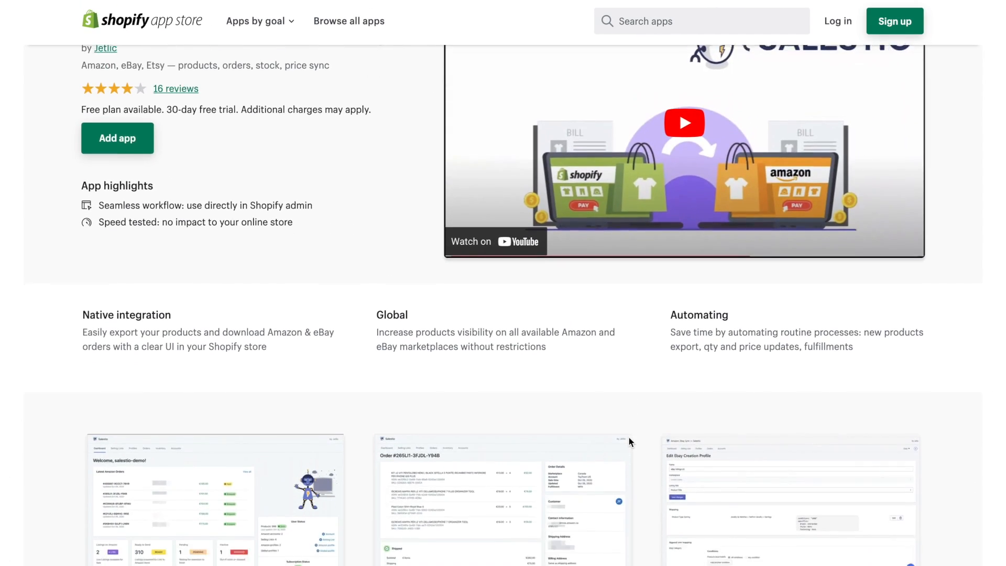
# Step: Scroll the Salestio app listing through About the app to Pricing
pyautogui.scroll(-3)
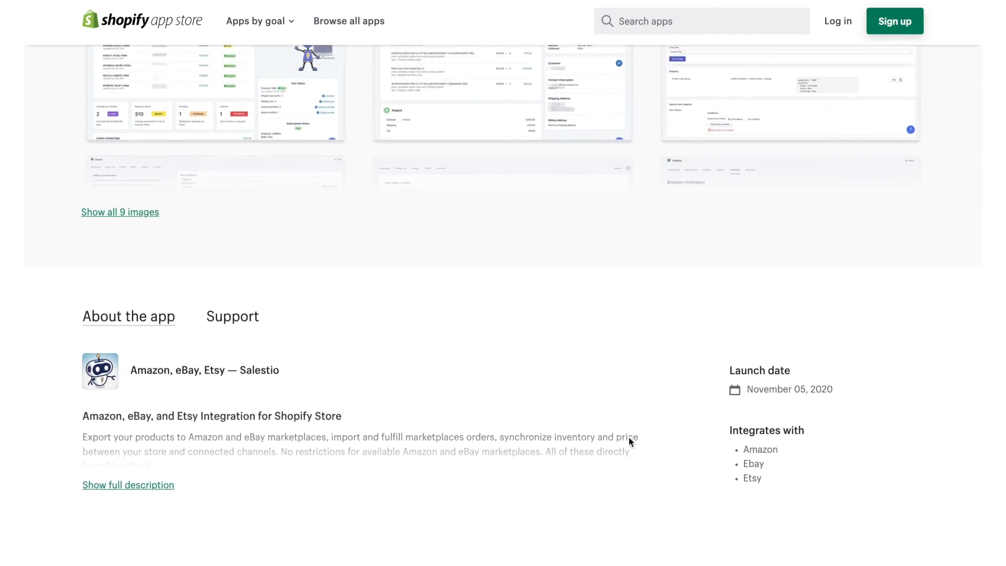
pyautogui.scroll(-3)
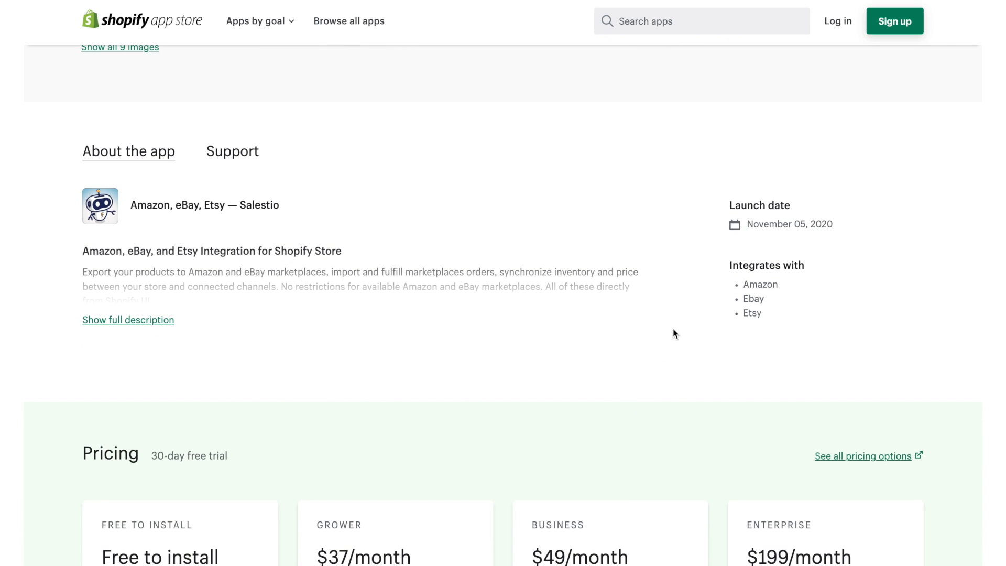
pyautogui.moveTo(752, 328)
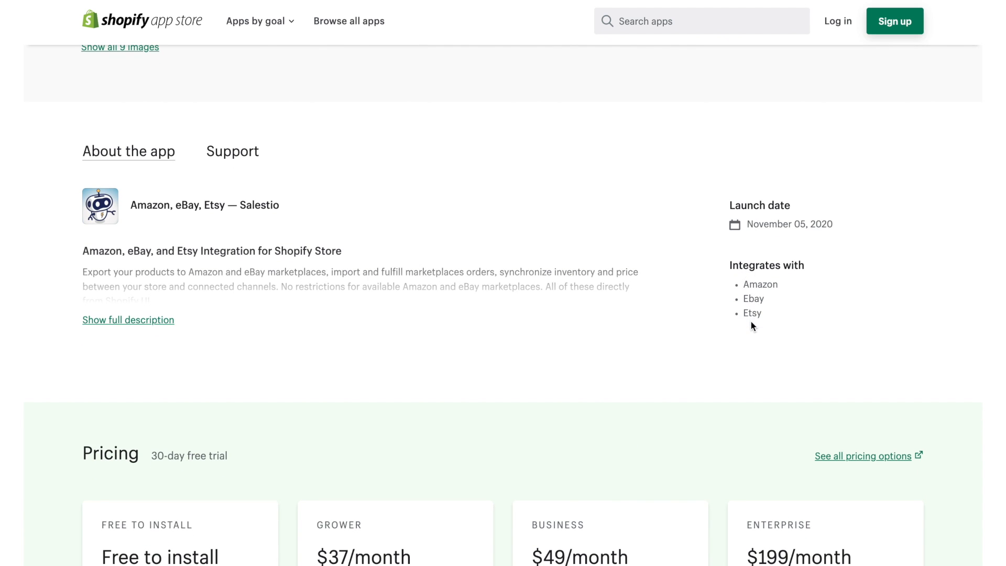
pyautogui.scroll(-3)
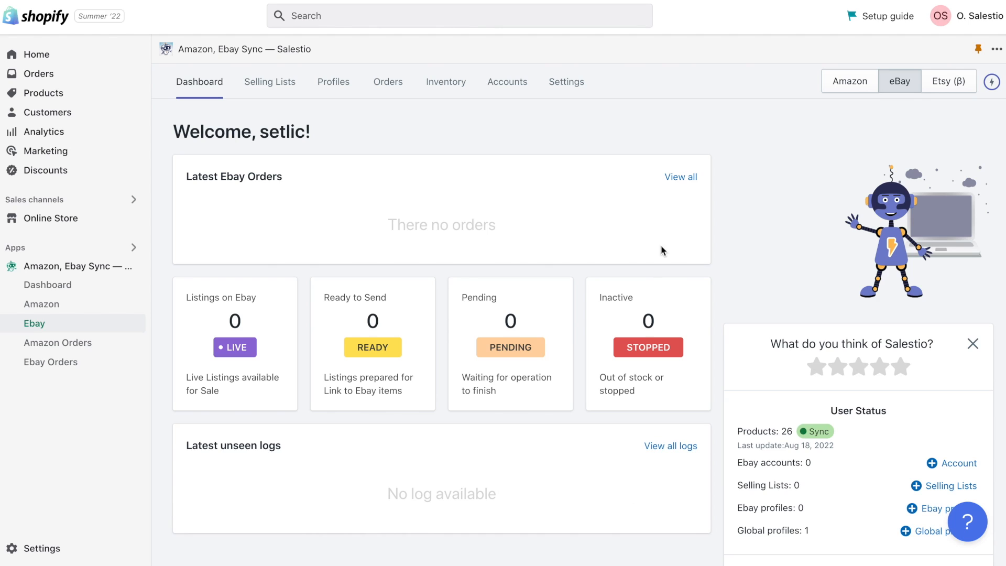
pyautogui.moveTo(370, 222)
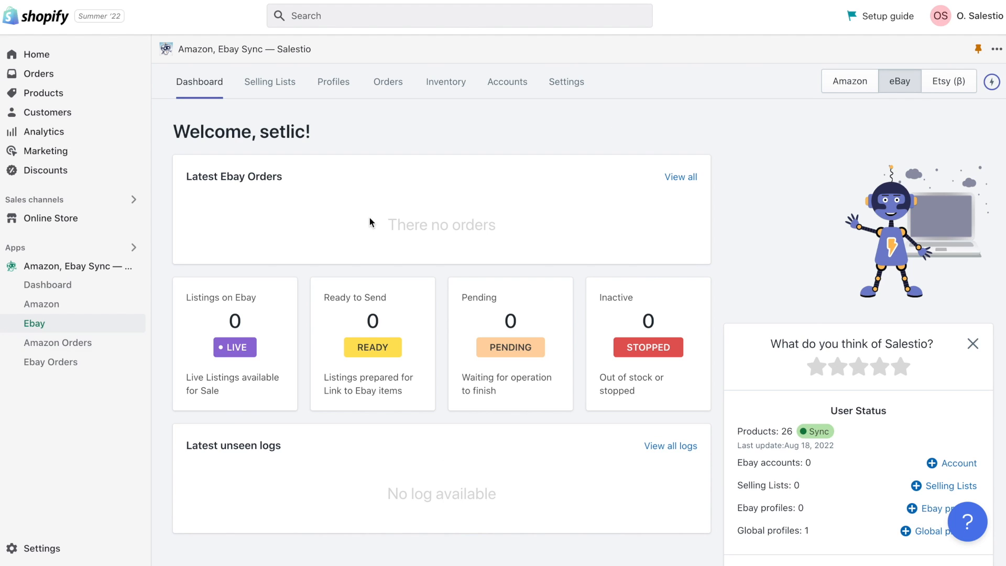
pyautogui.moveTo(326, 233)
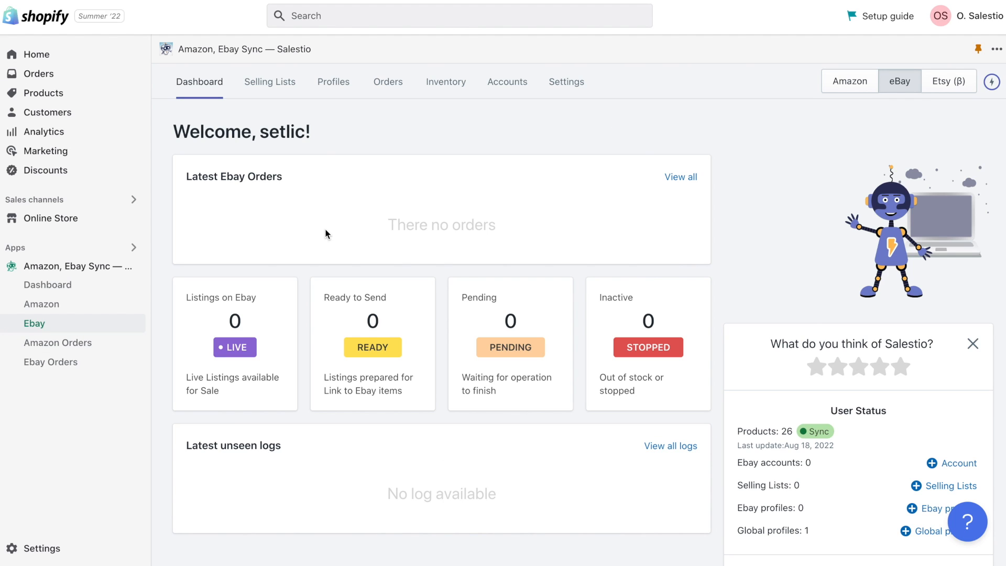
pyautogui.moveTo(335, 209)
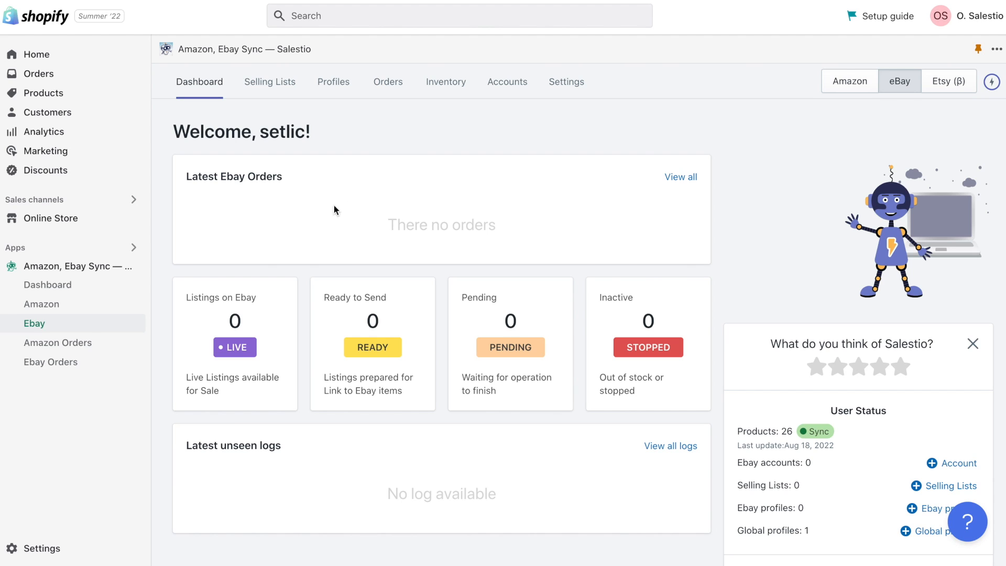
pyautogui.moveTo(512, 87)
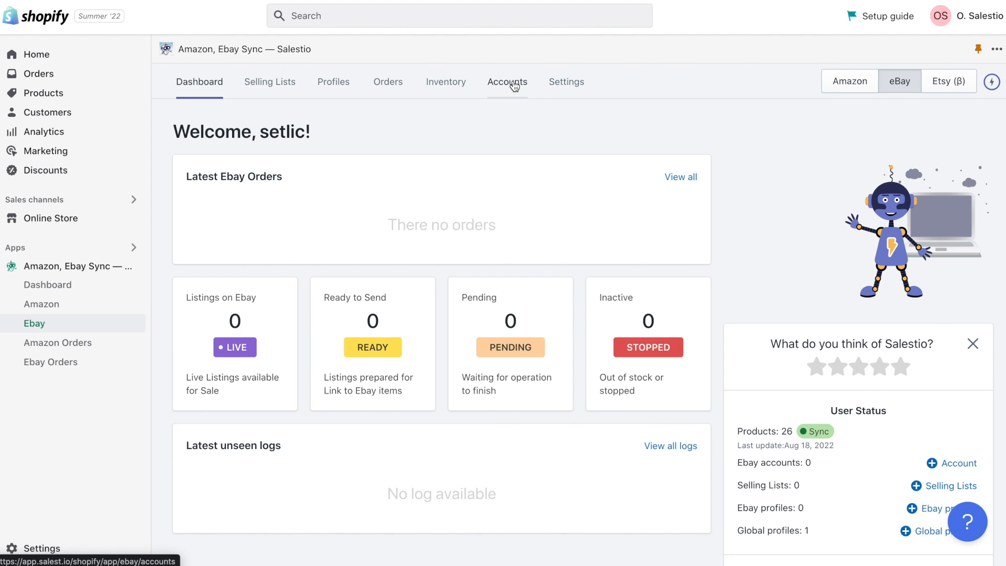
# Step: Add a Live-mode eBay account named Setlic in Salestio's Accounts section
pyautogui.click(506, 82)
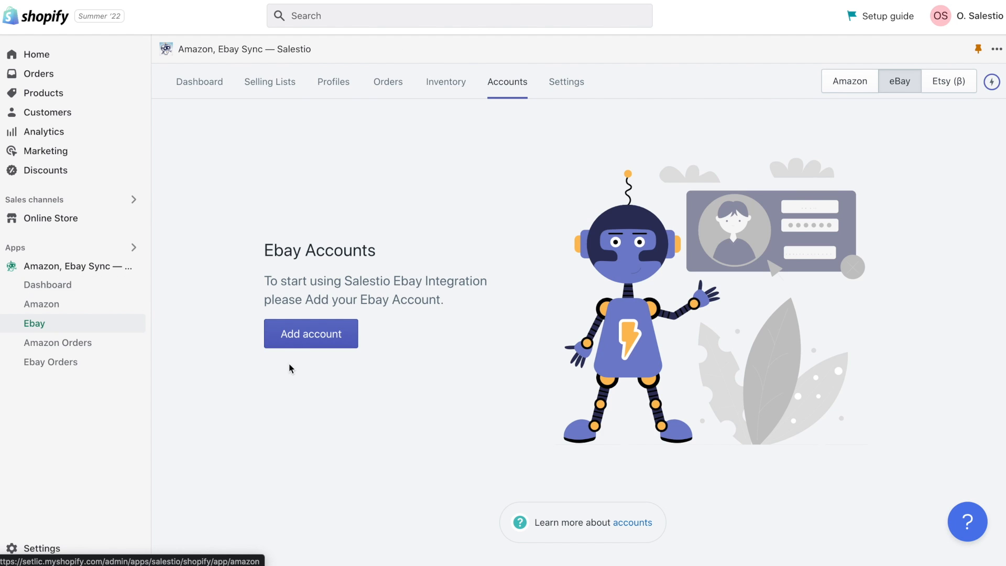
pyautogui.click(311, 333)
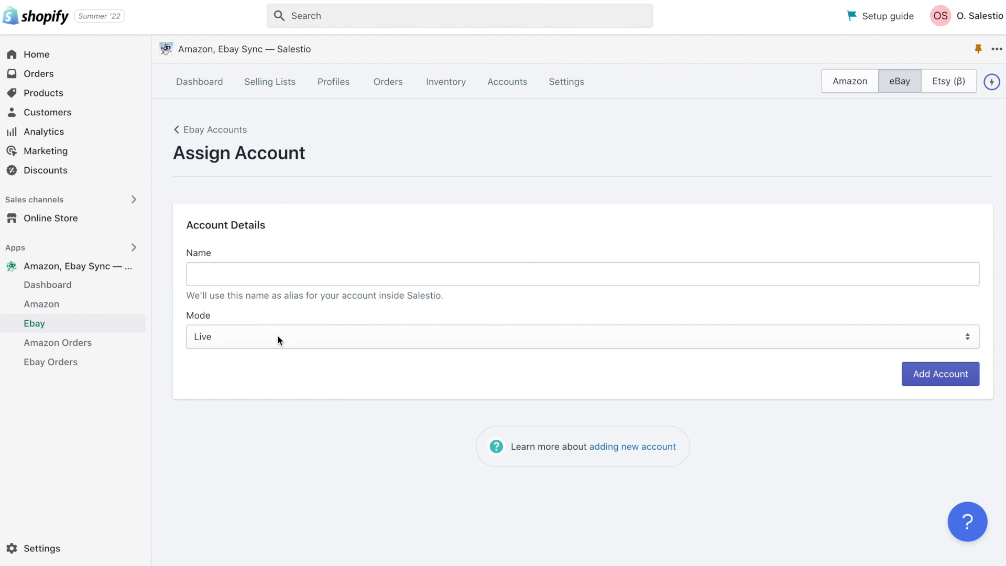
pyautogui.write('S')
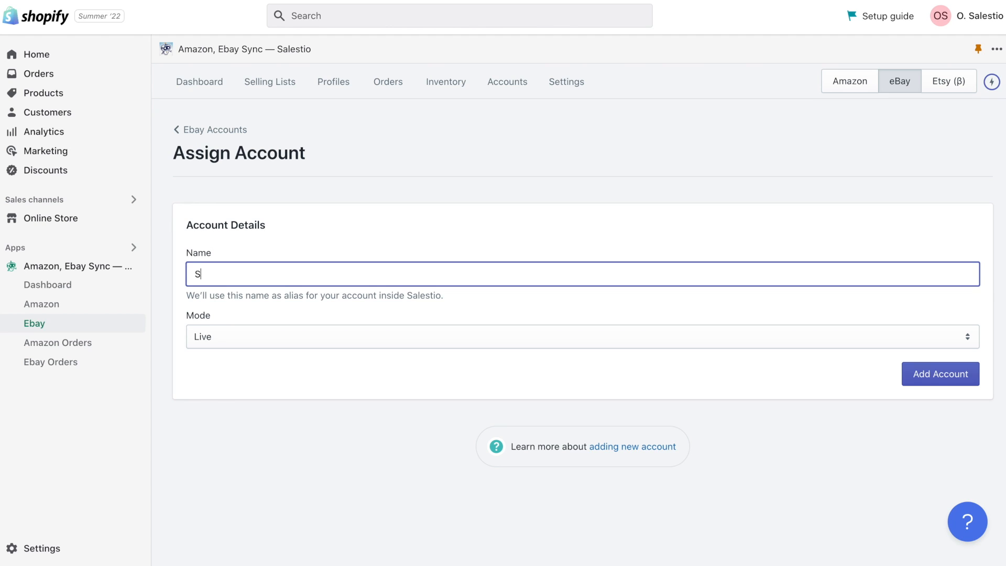
pyautogui.write('etlid')
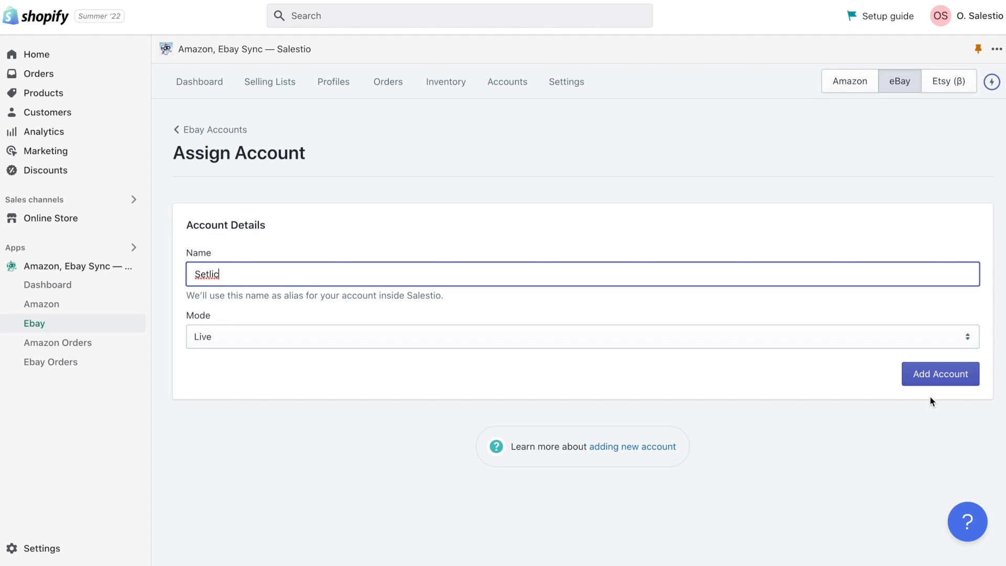
pyautogui.click(939, 373)
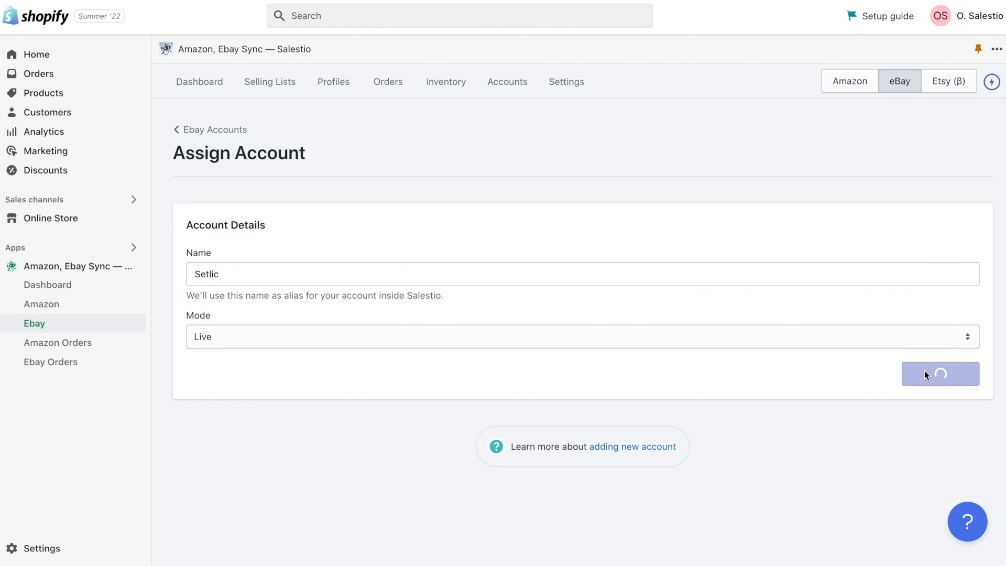
pyautogui.click(939, 373)
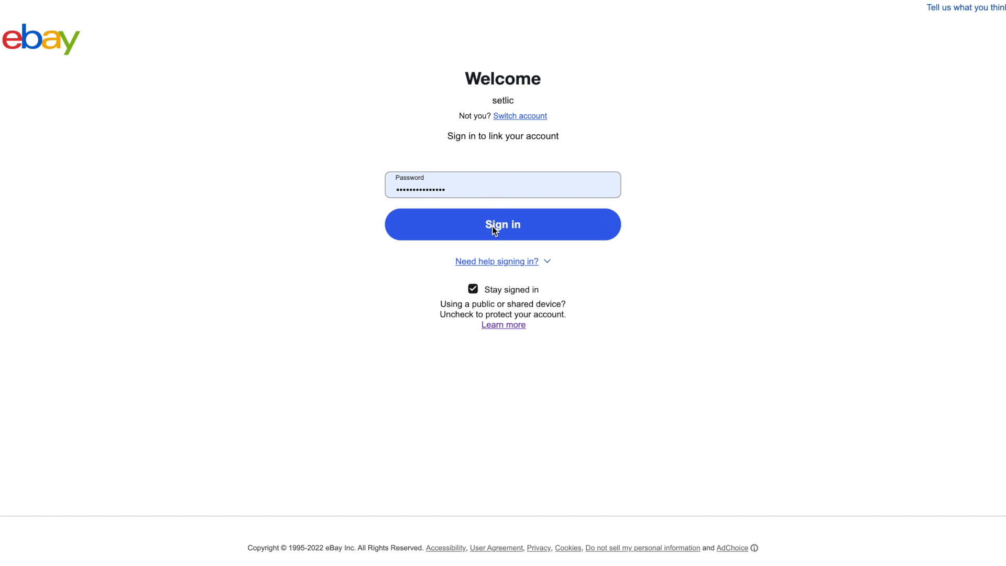
# Step: Sign in to eBay, skip the passkey prompt, and agree to grant Salestio access
pyautogui.click(502, 225)
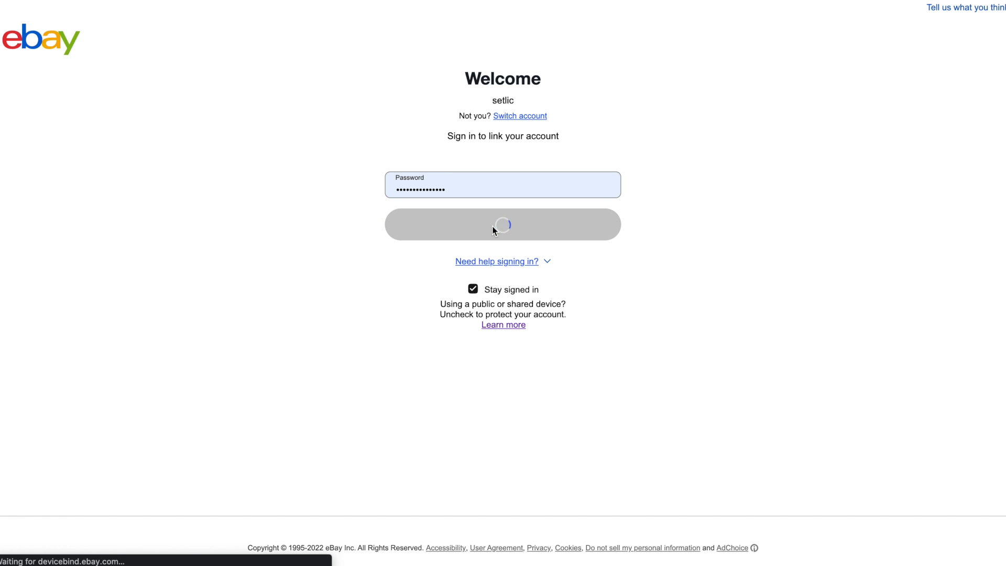
pyautogui.click(502, 225)
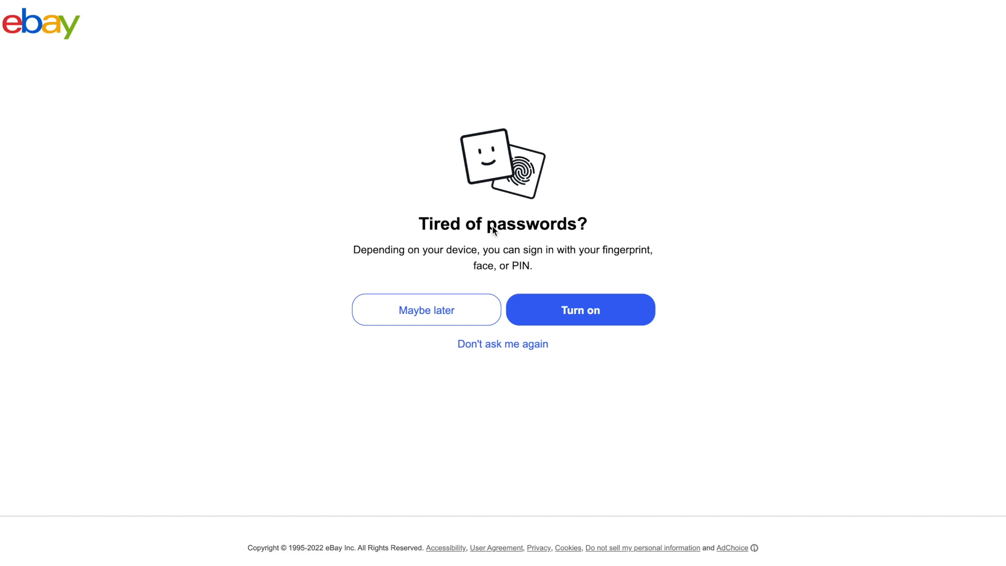
pyautogui.click(426, 309)
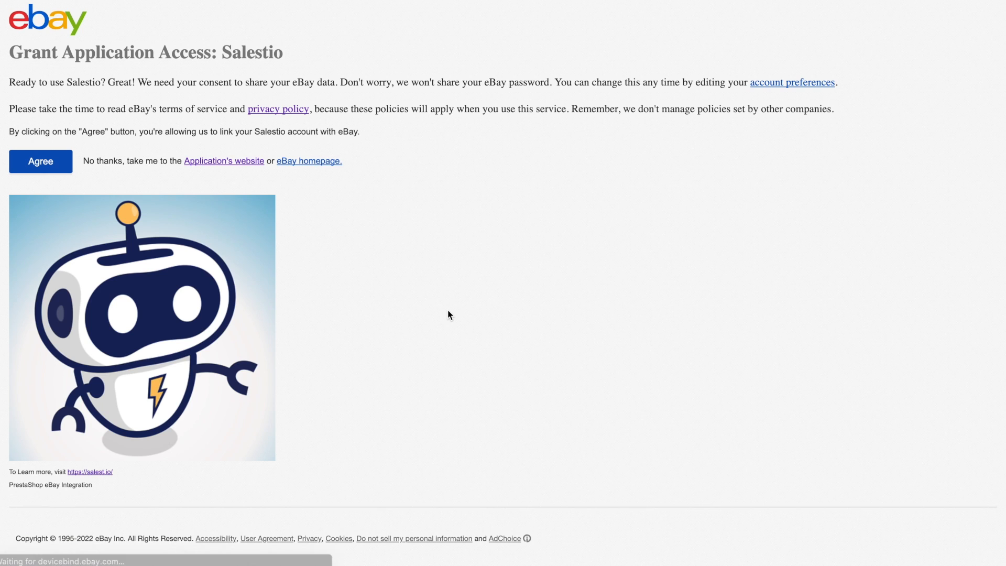
pyautogui.click(41, 161)
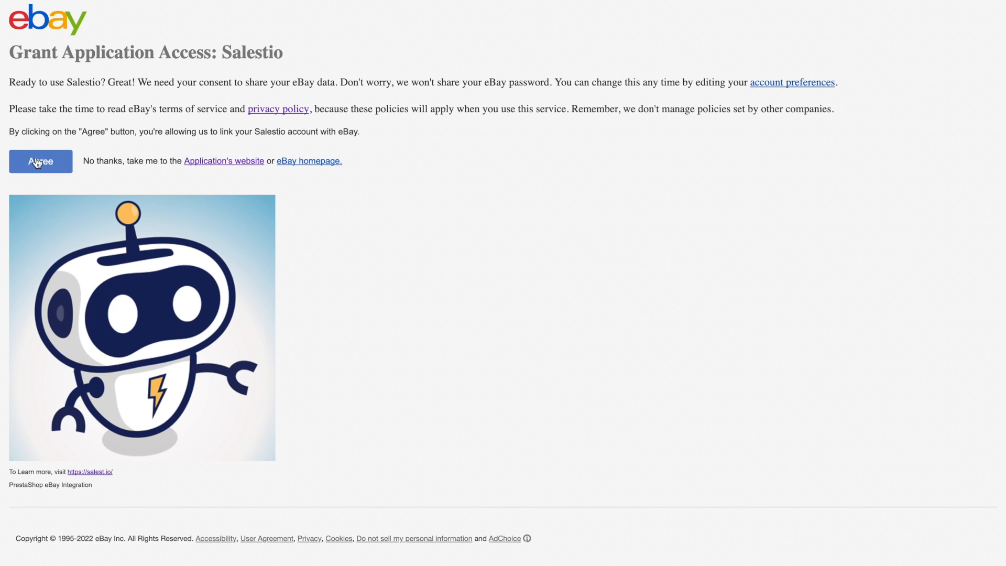
pyautogui.moveTo(38, 167)
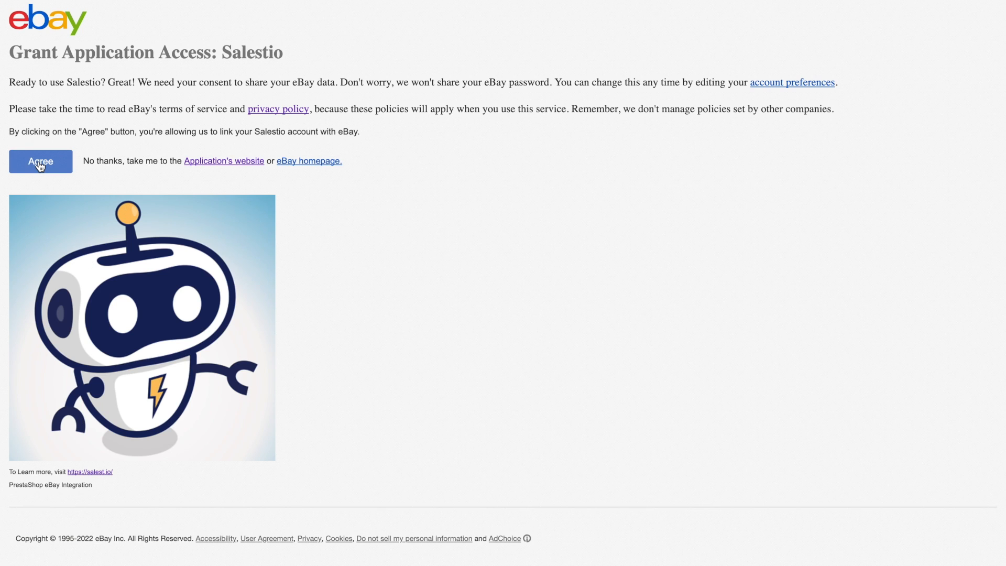
pyautogui.click(39, 161)
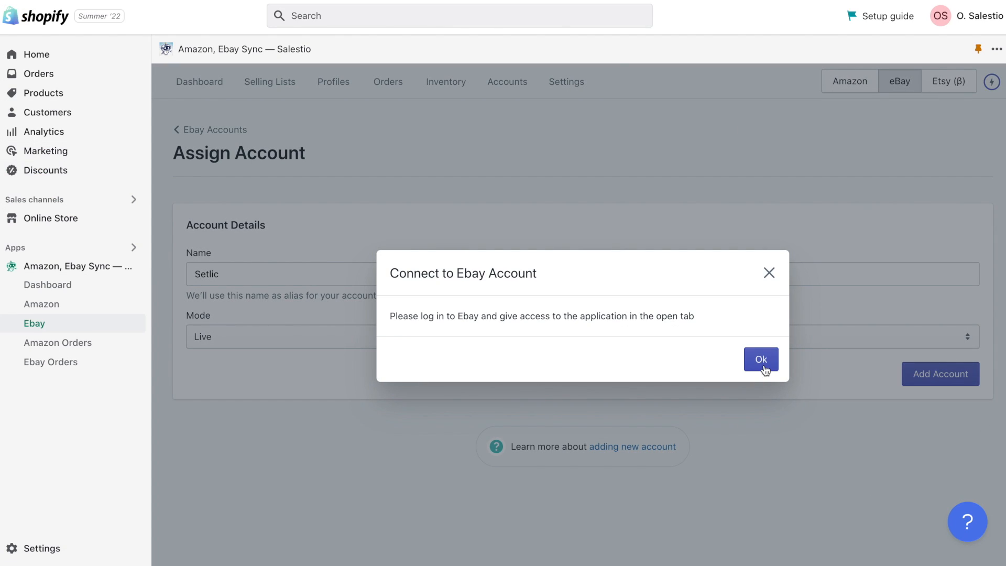
# Step: Dismiss the Connect to Ebay Account notice, confirm Setlic shows Active, and go to Settings
pyautogui.click(760, 359)
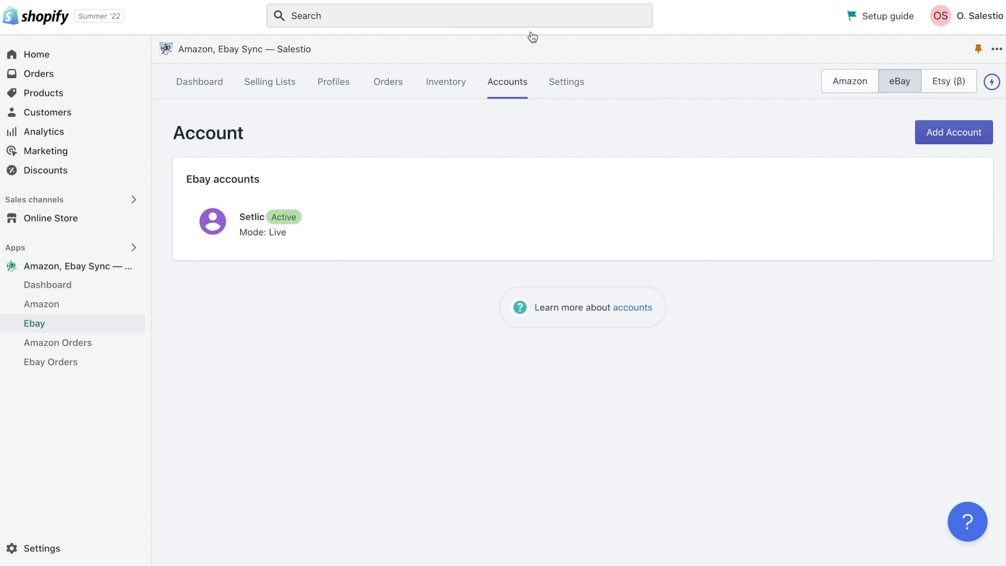
pyautogui.click(566, 81)
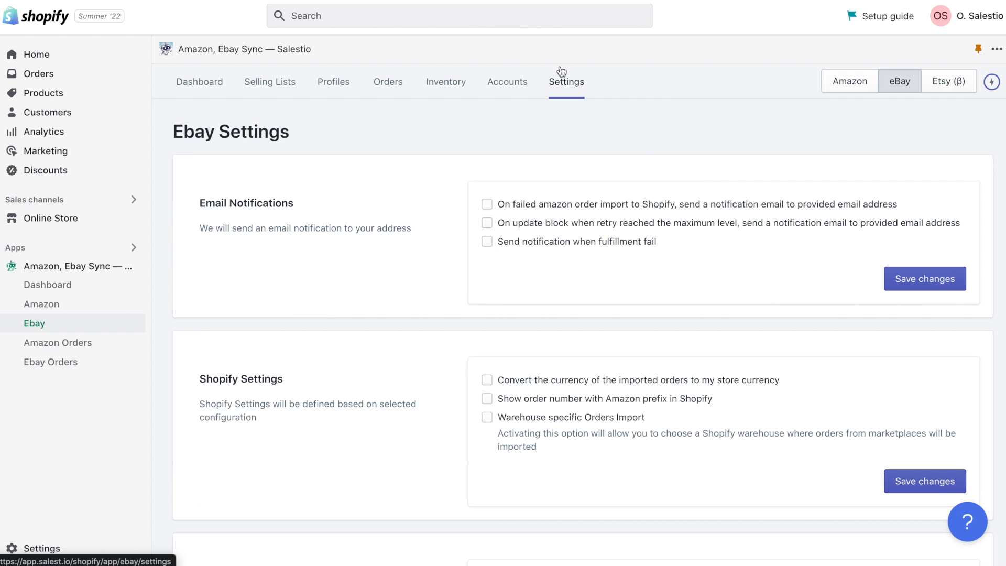
pyautogui.click(507, 82)
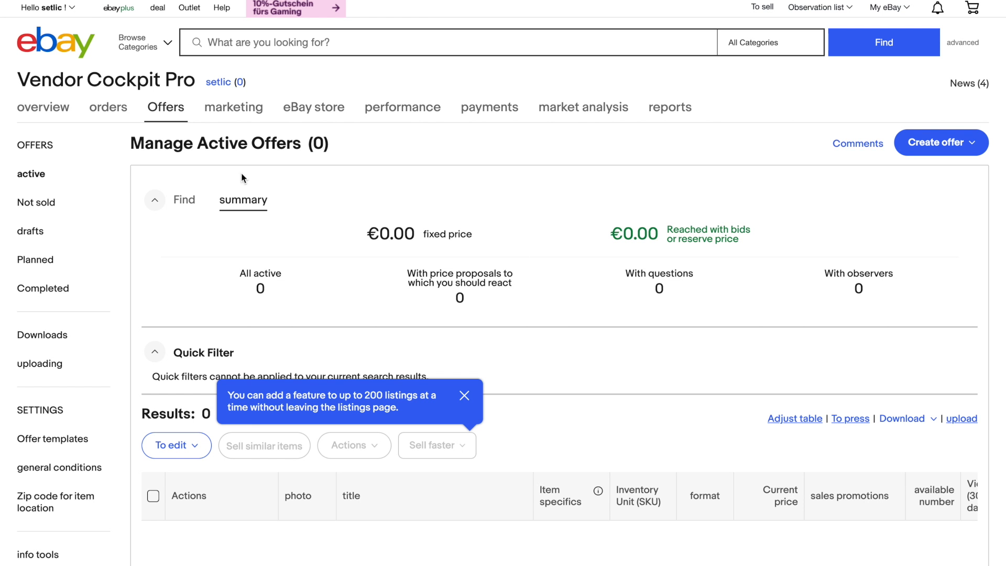
# Step: Create a new eBay offer and scroll through the Women's Shorts item specifics
pyautogui.click(934, 142)
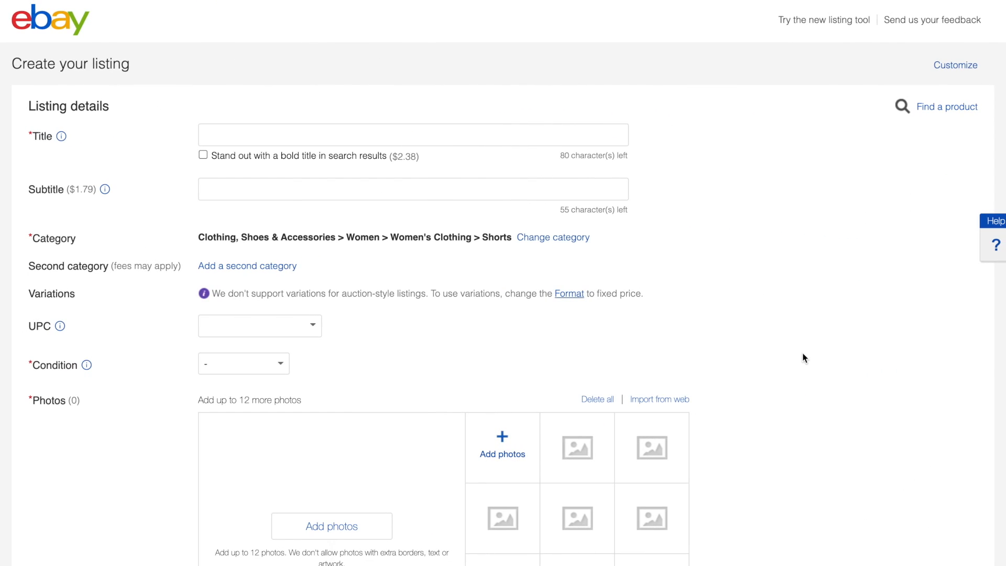
pyautogui.scroll(-3)
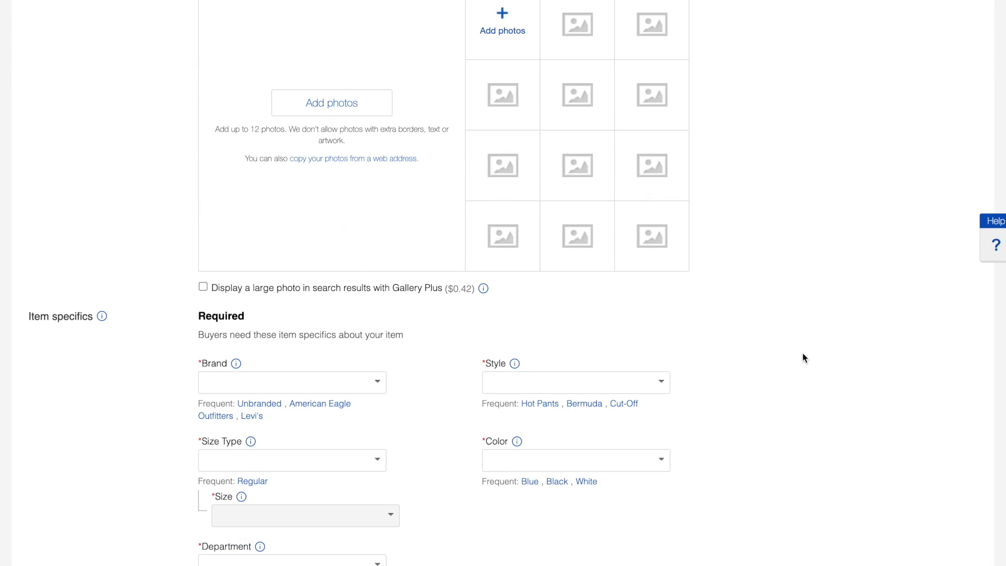
pyautogui.scroll(-3)
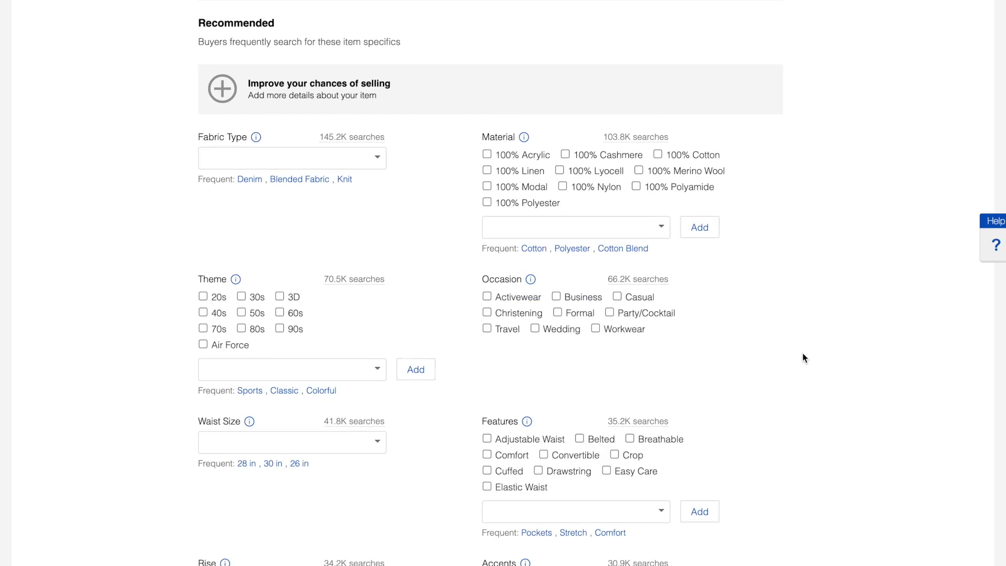